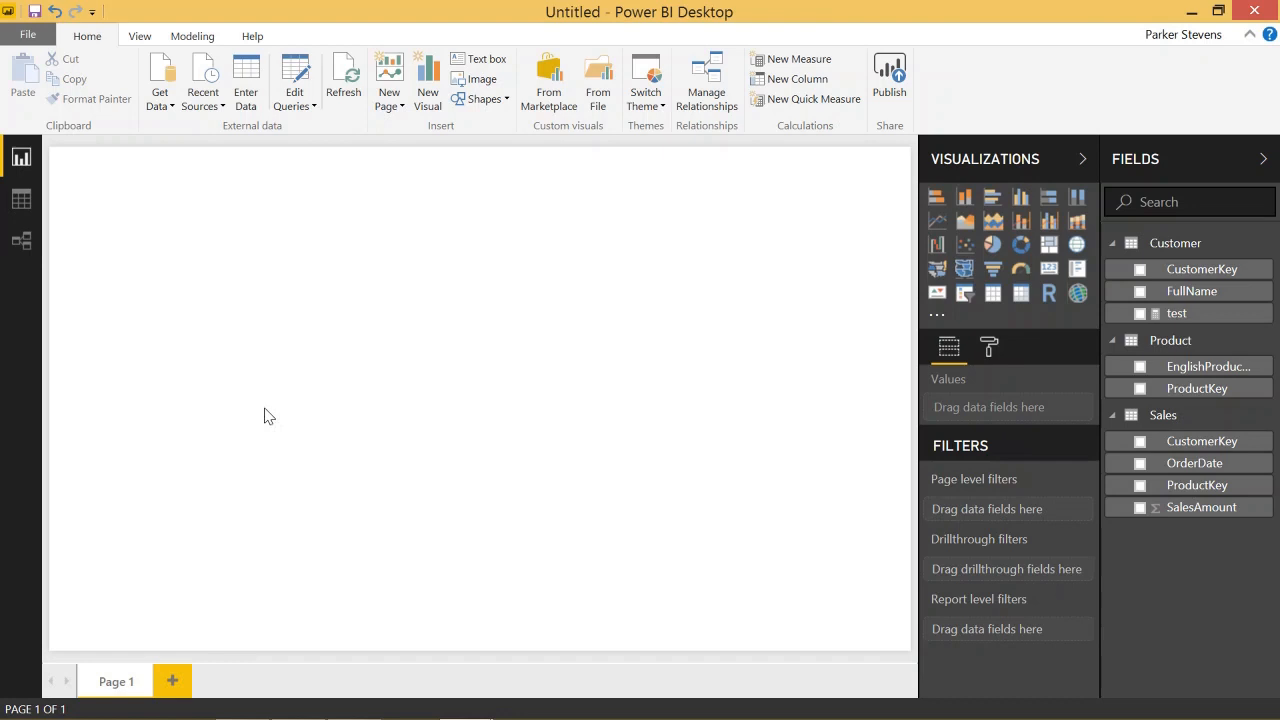
mouse_move(1244, 340)
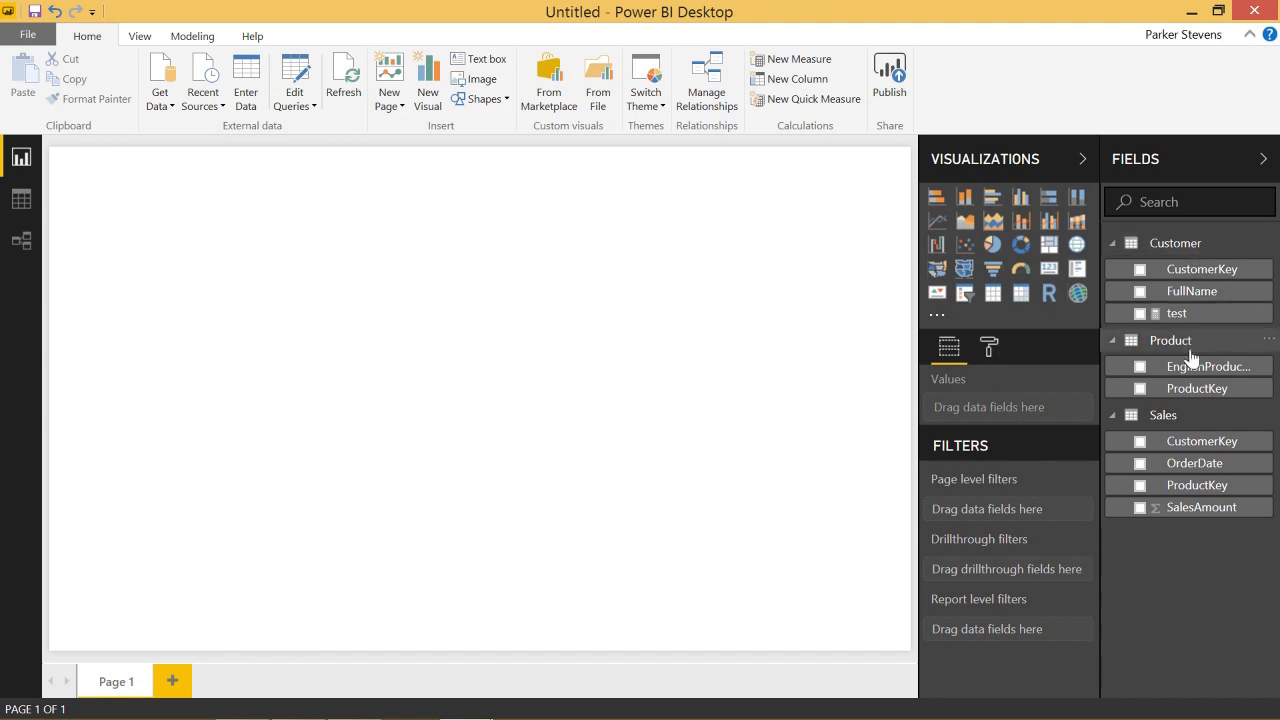
mouse_move(1222, 348)
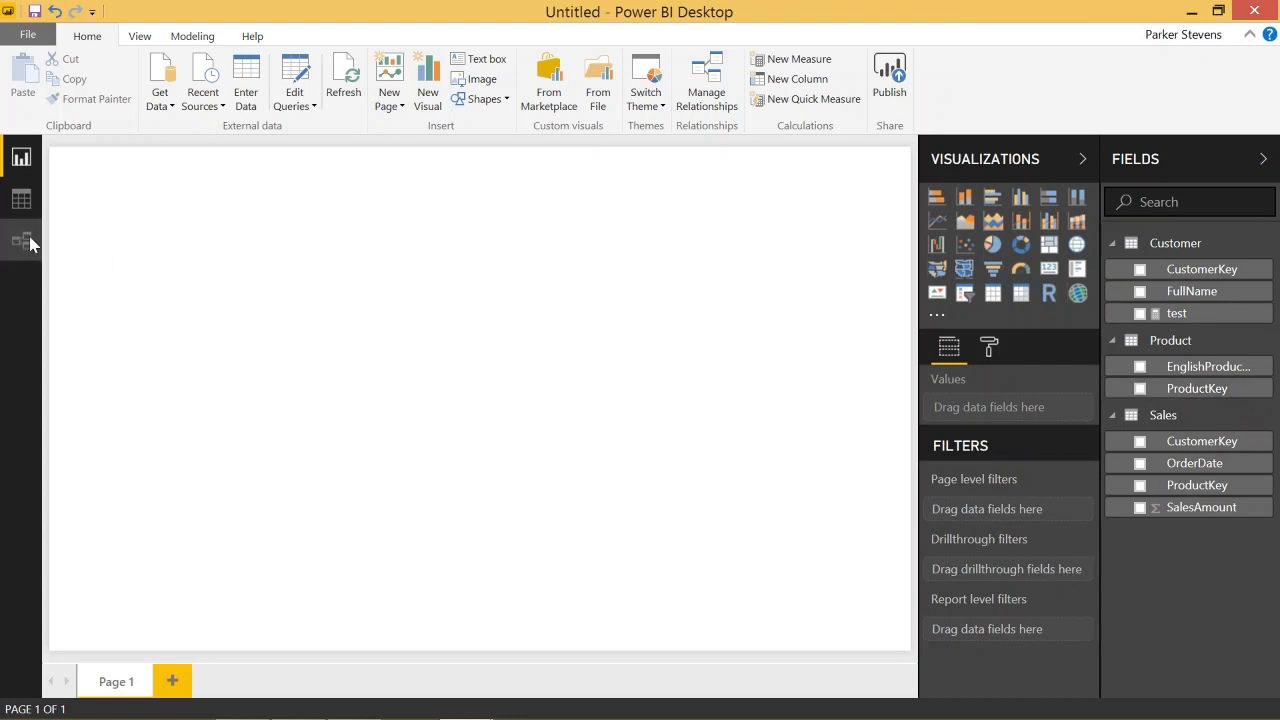
Review the data model diagram and return to the report canvas.
left_click(22, 240)
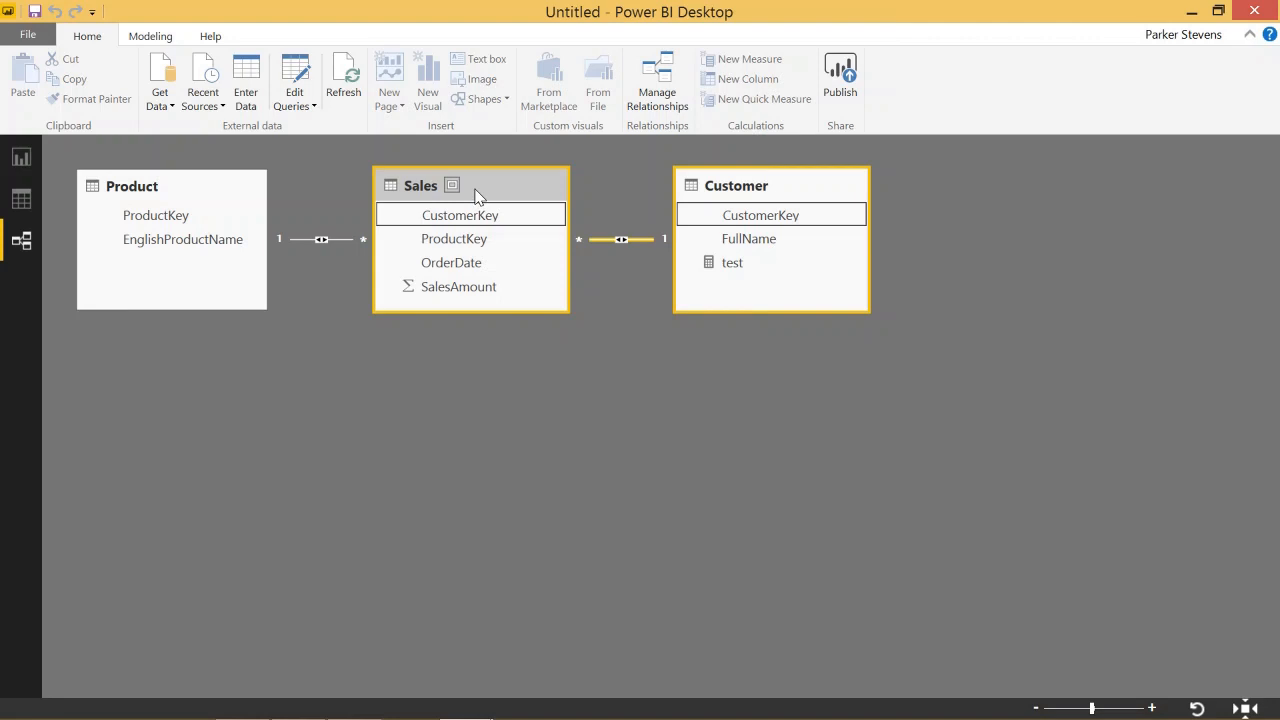
left_click(460, 216)
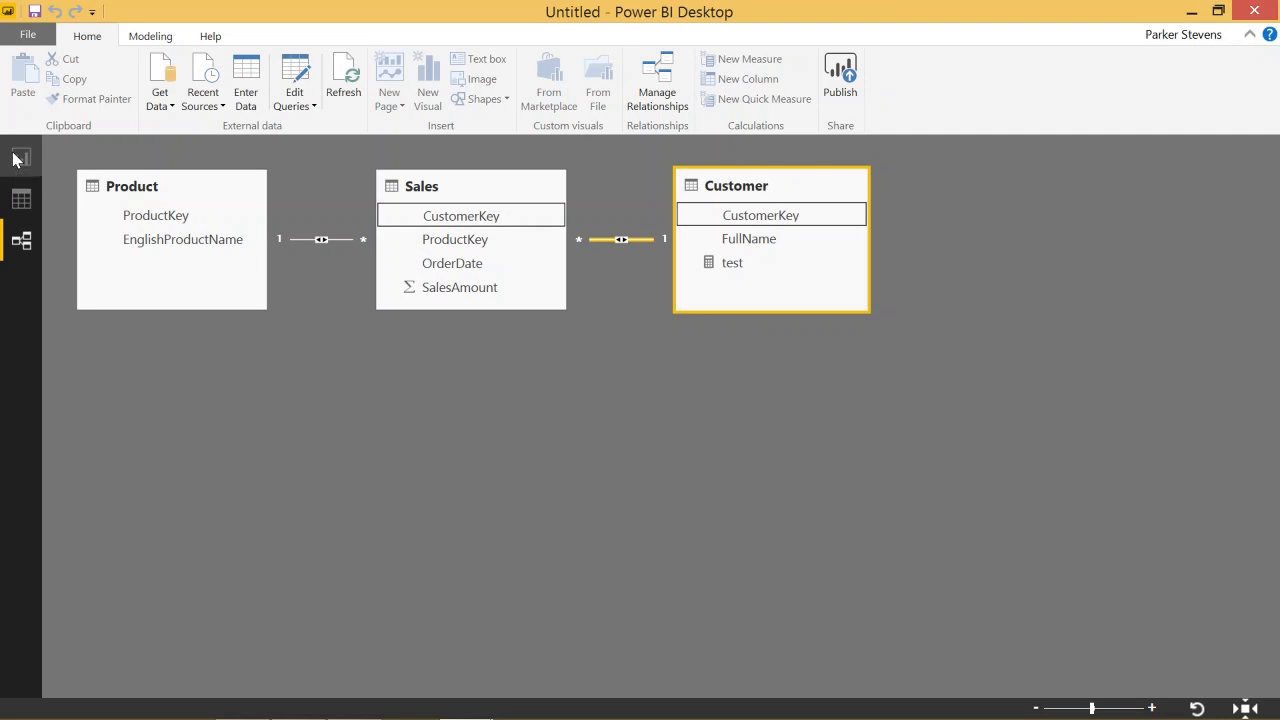
left_click(20, 156)
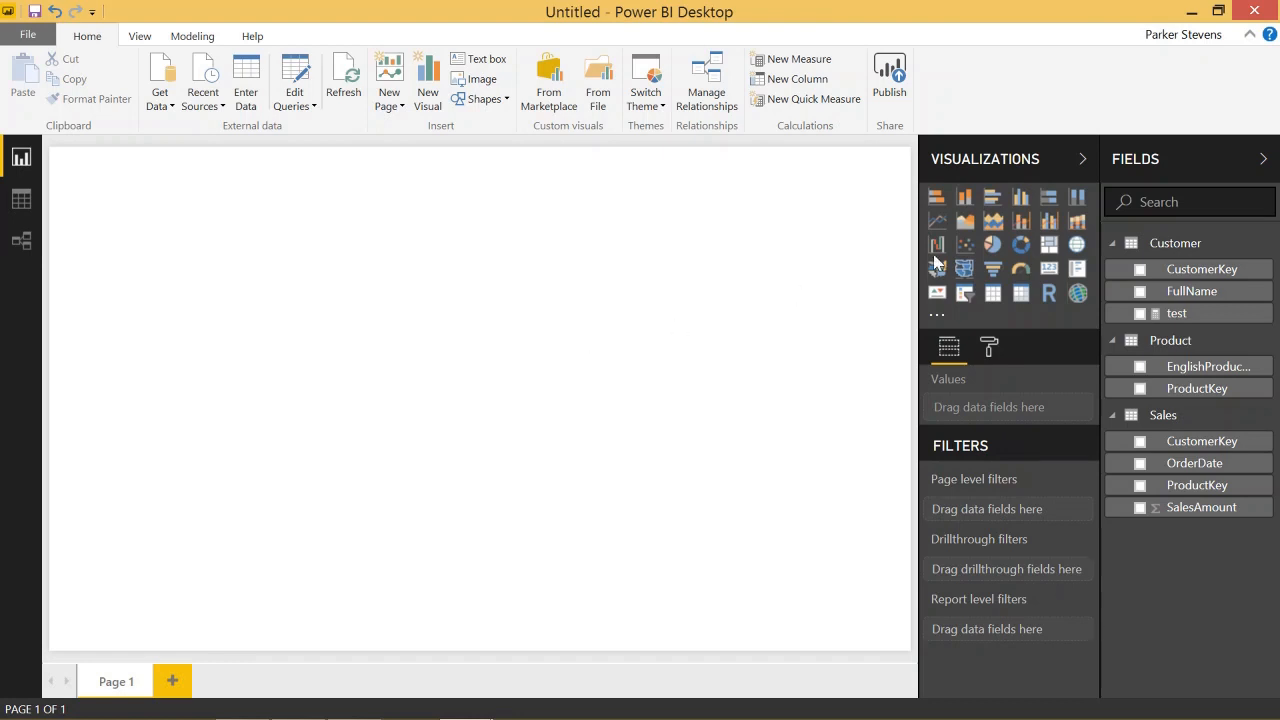
Chart SalesAmount by plain OrderDate as a line and narrow the OrderDate slicer to 10/1/2011–5/1/2013.
left_click(936, 220)
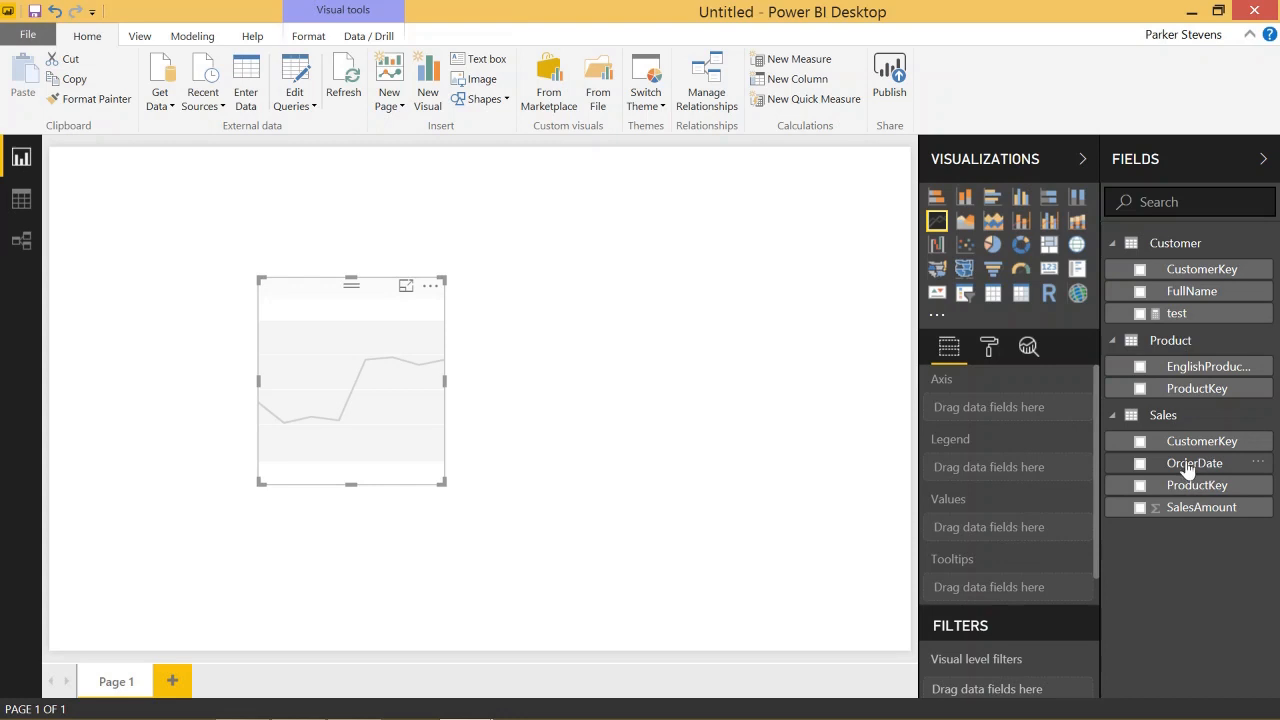
left_click(1140, 464)
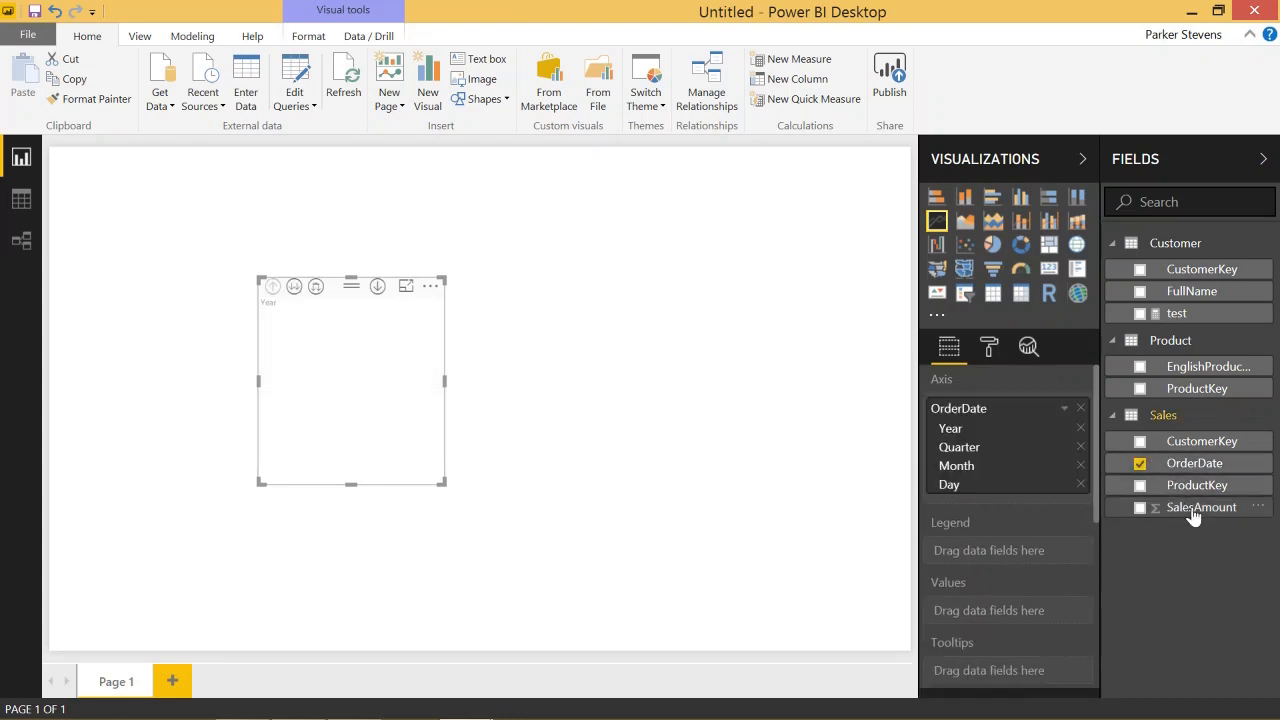
left_click(1064, 408)
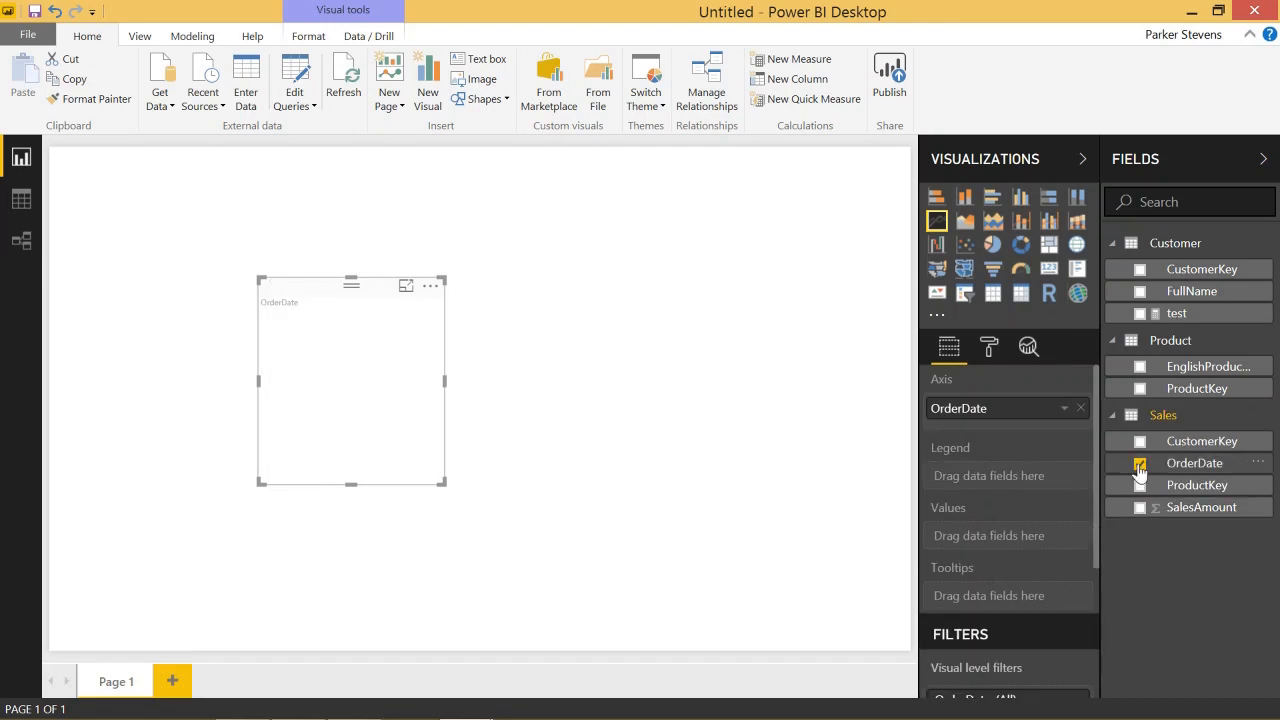
left_click(1140, 508)
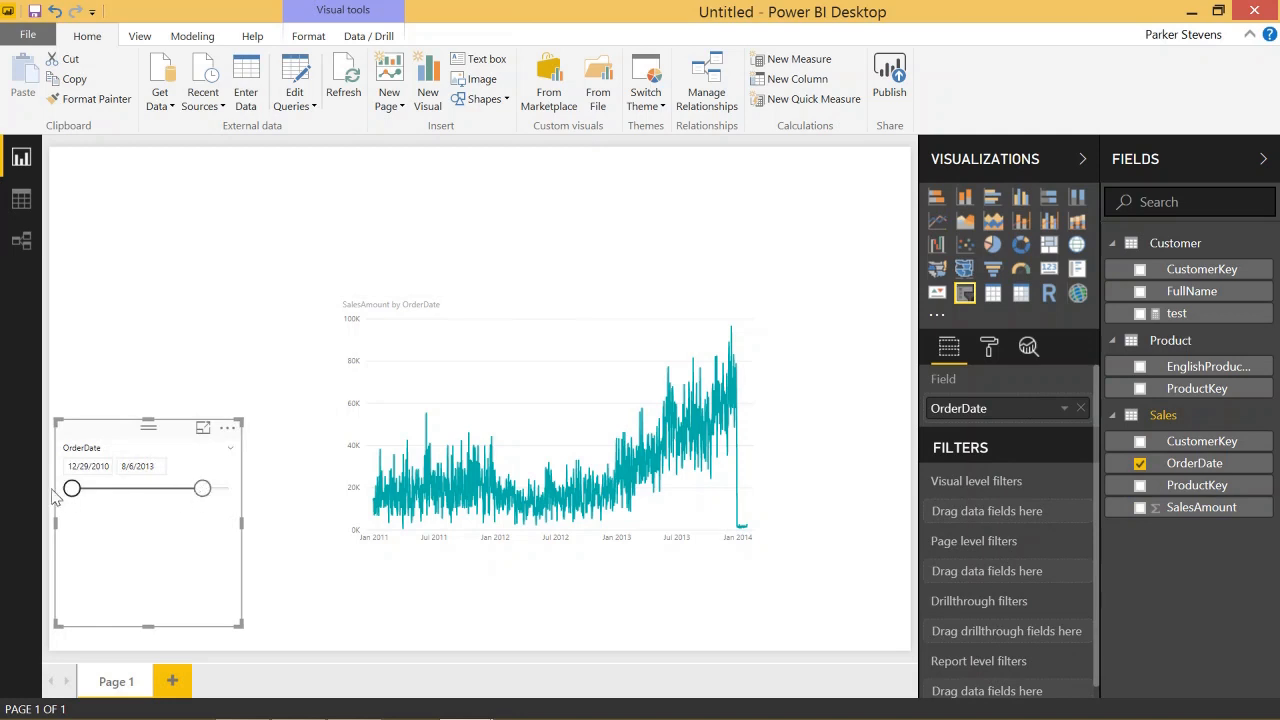
left_click_drag(72, 488, 110, 488)
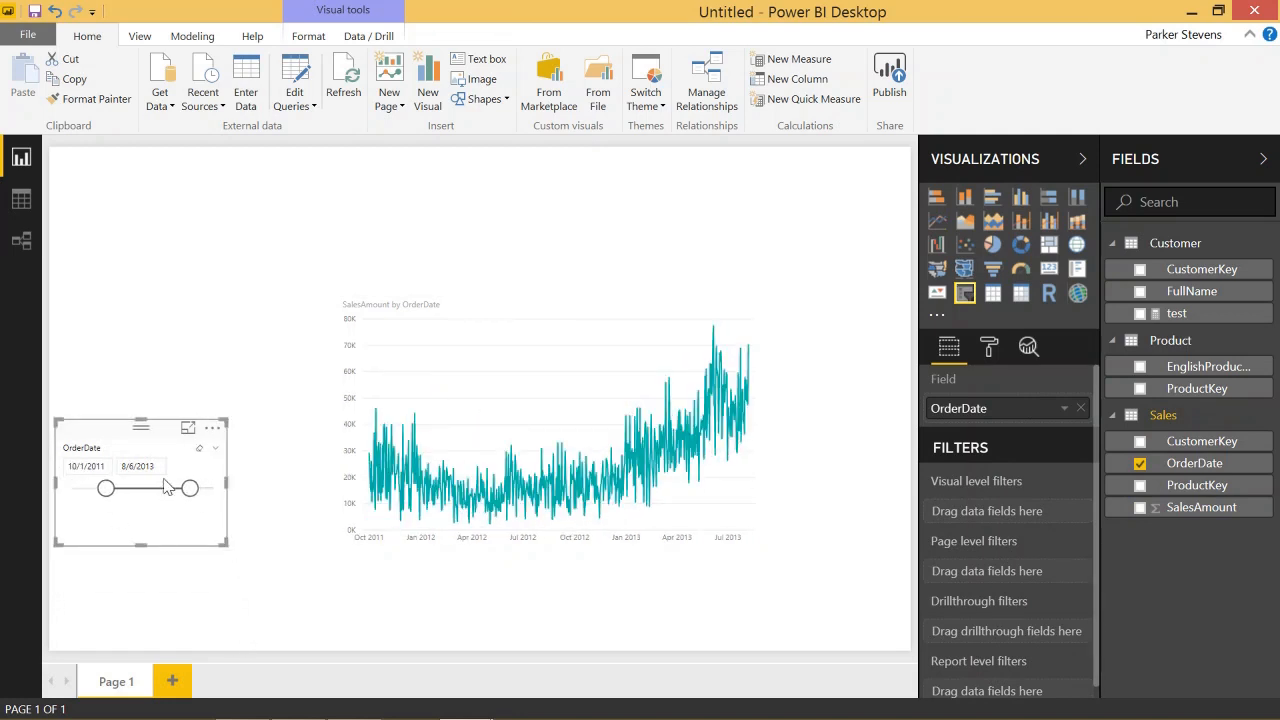
left_click_drag(190, 488, 178, 488)
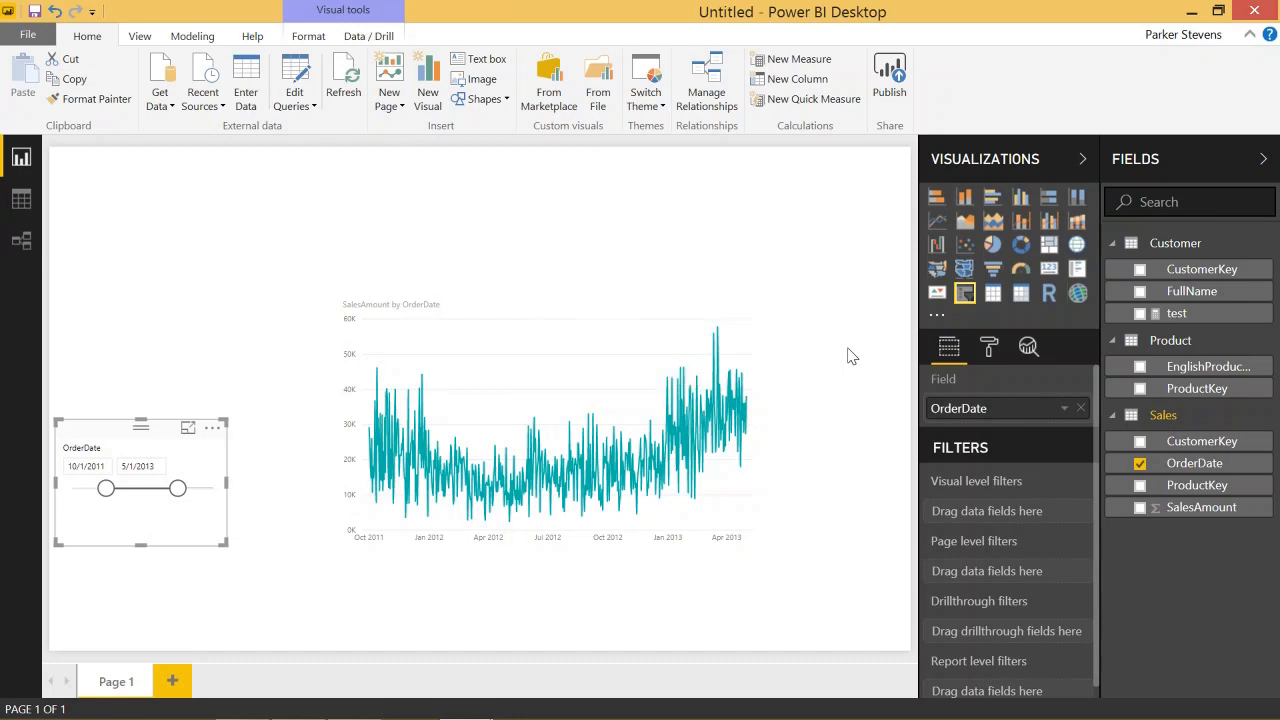
mouse_move(870, 356)
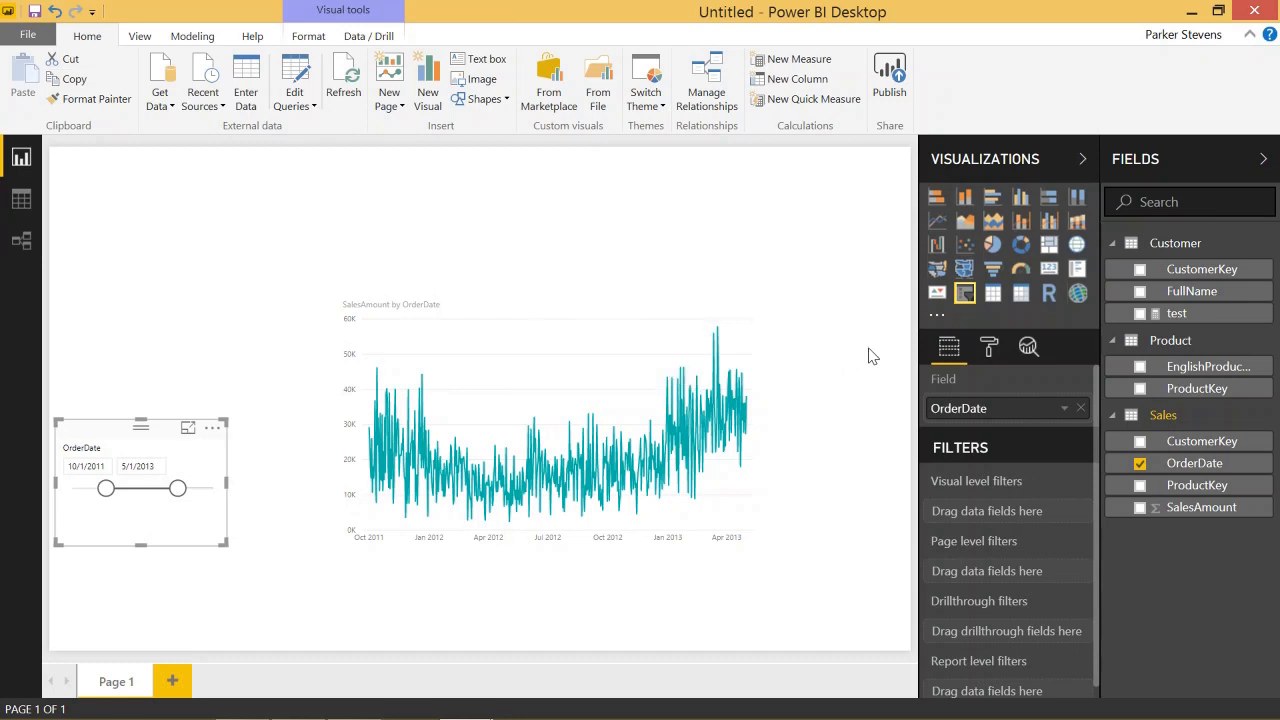
Load a blank Enter Data table into the model and rename it Measures.
left_click(1112, 244)
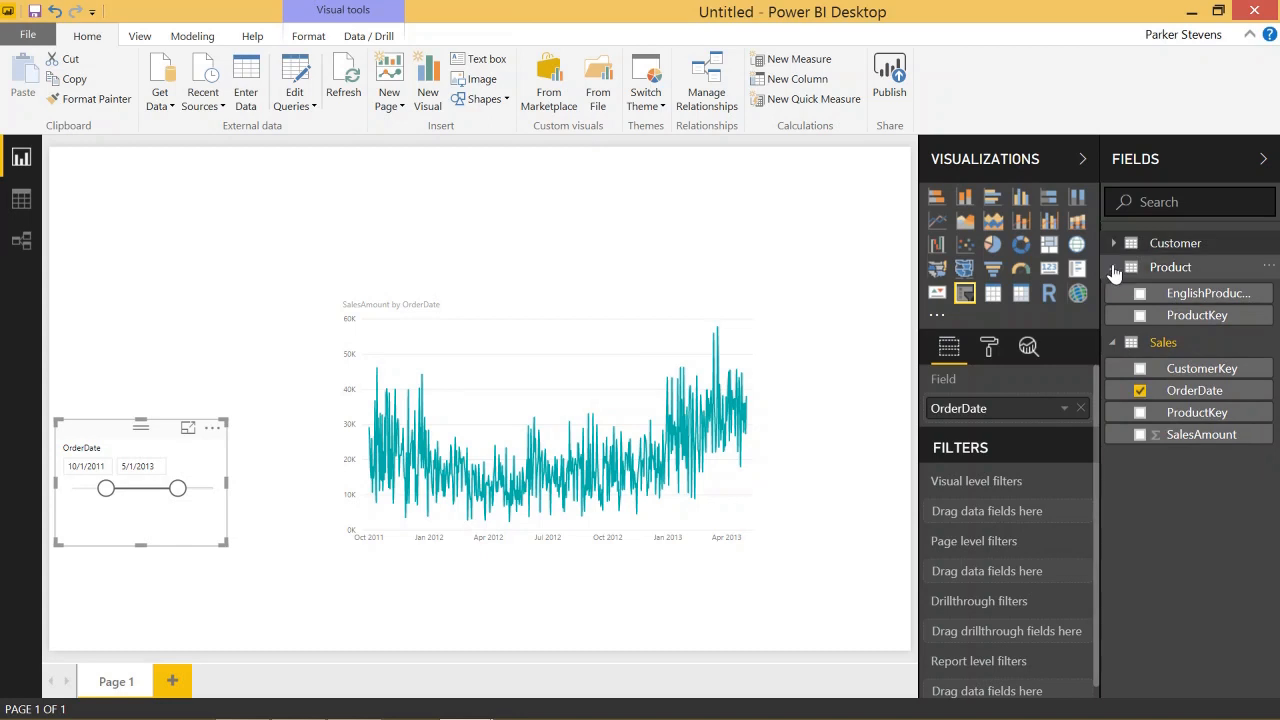
left_click(1112, 268)
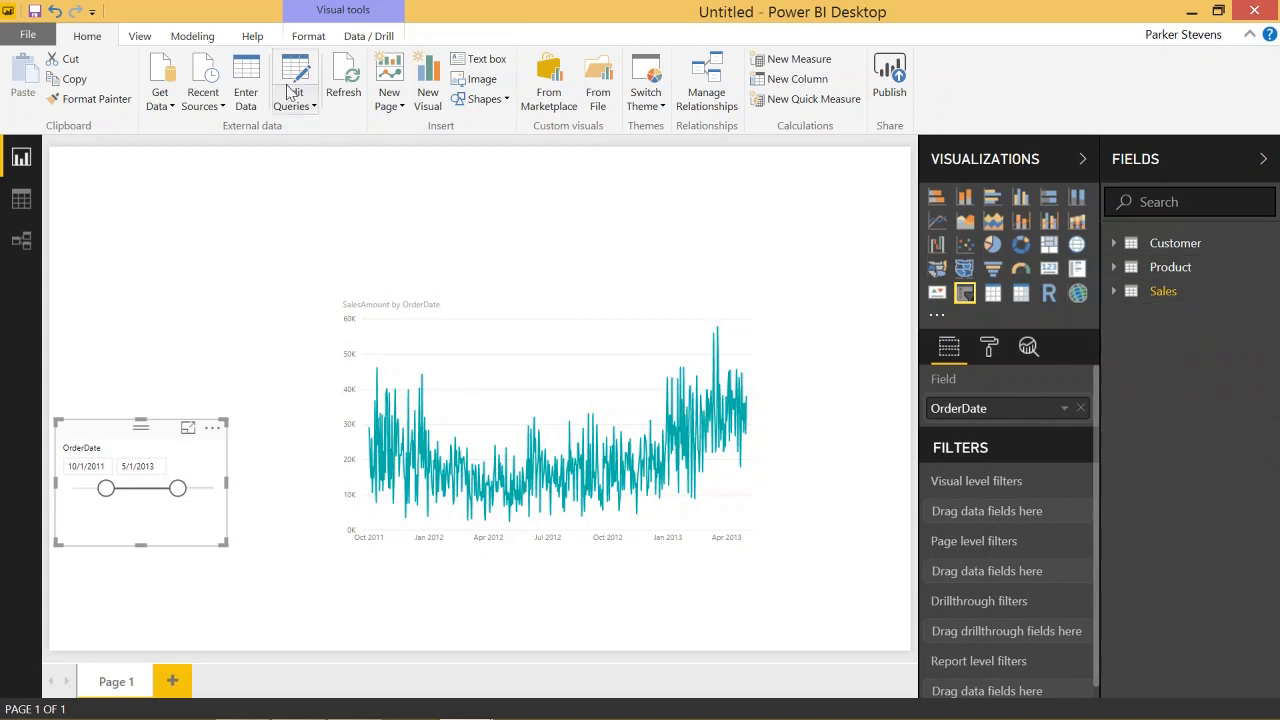
left_click(244, 80)
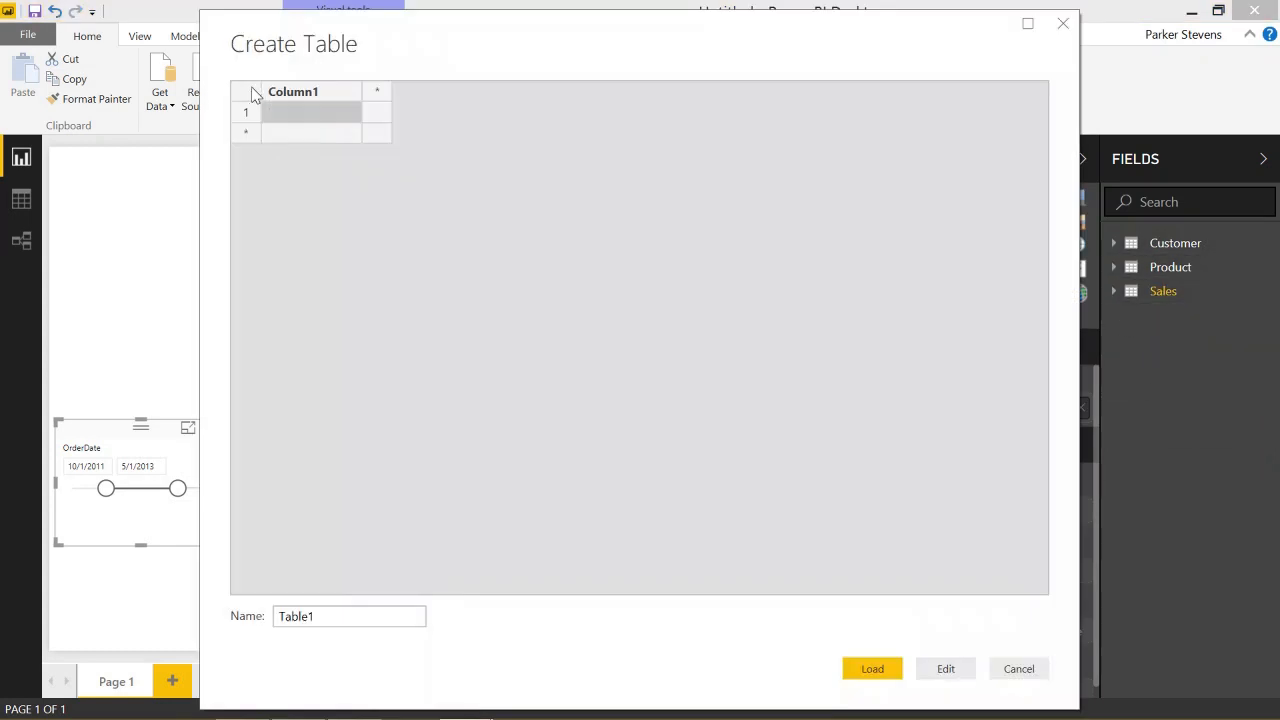
type("te")
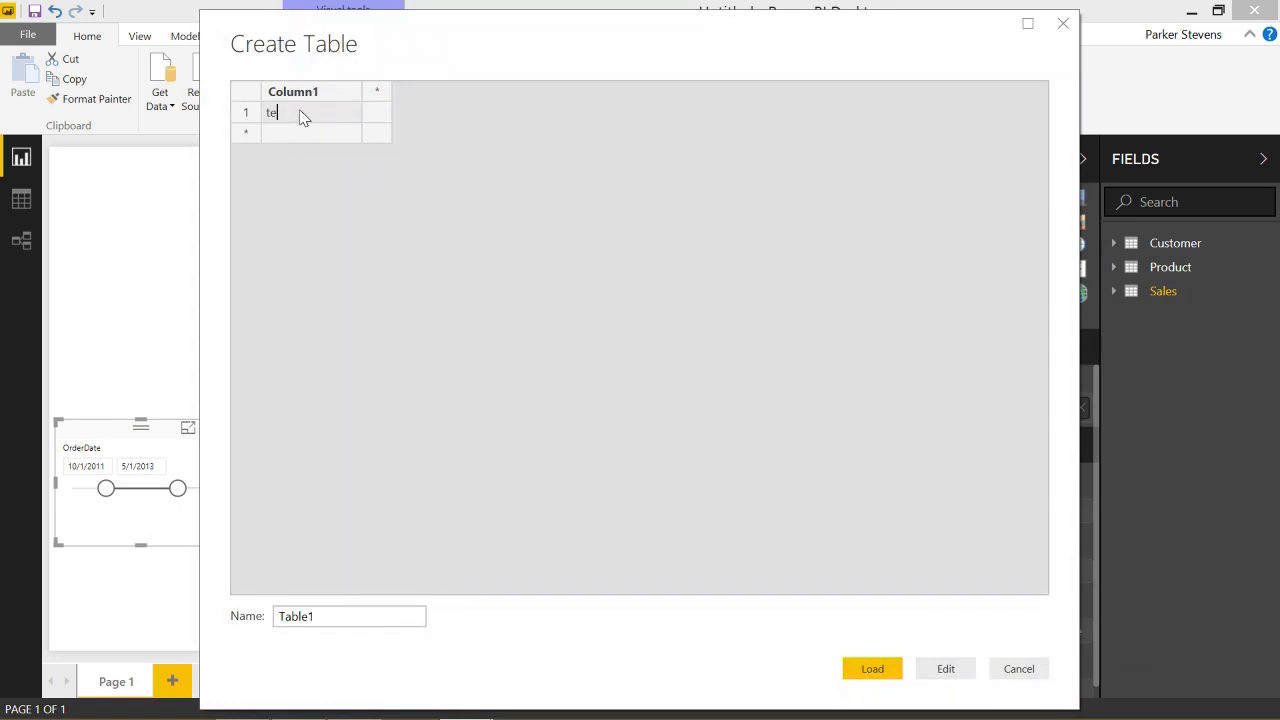
type("data")
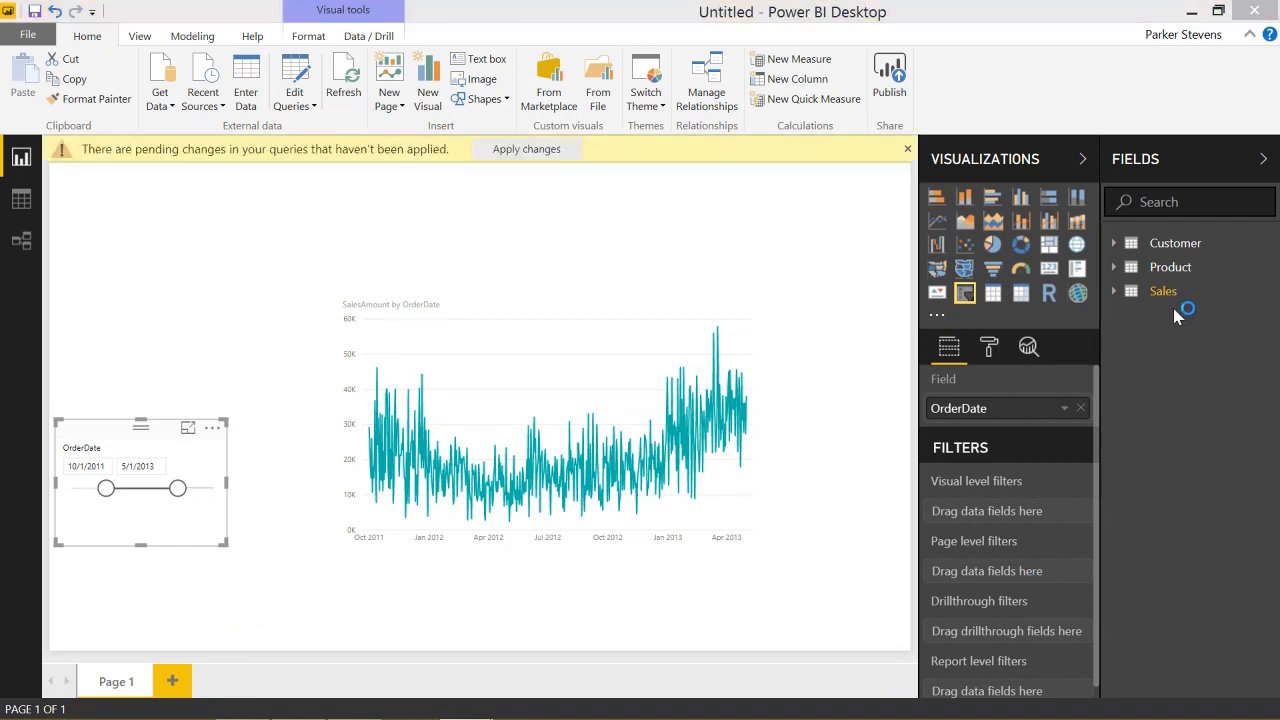
right_click(1164, 292)
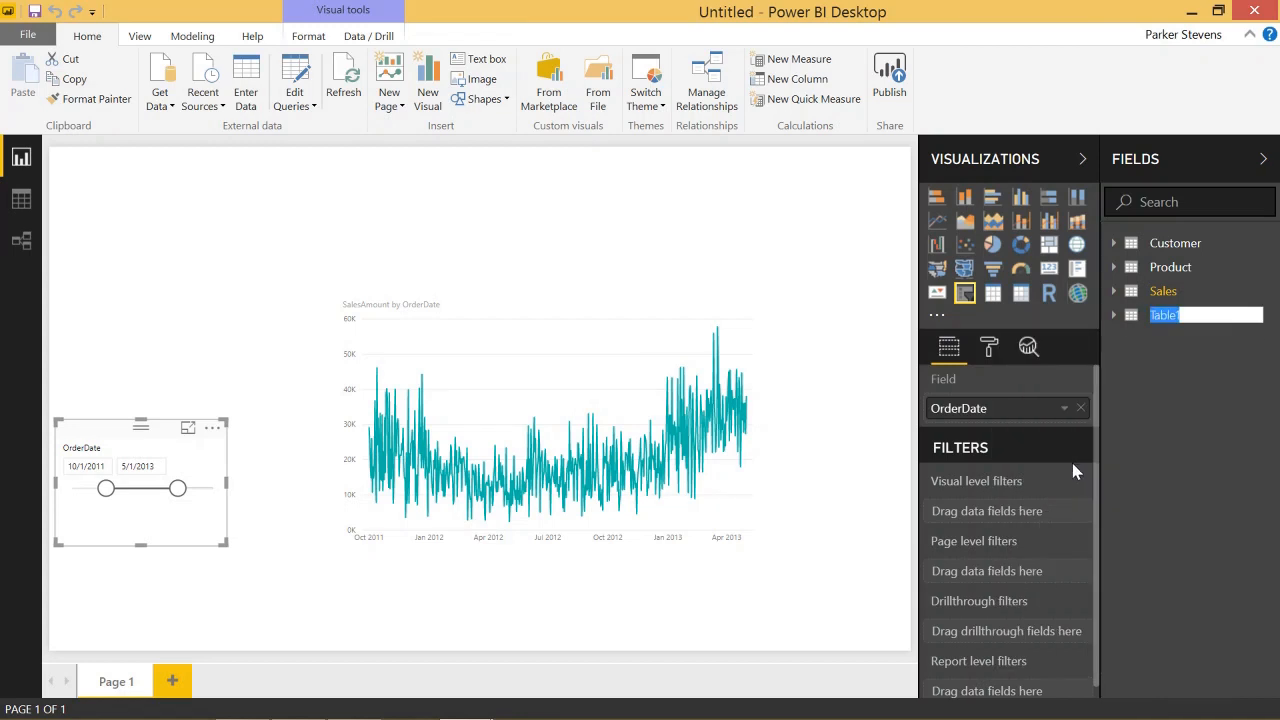
type("Measures")
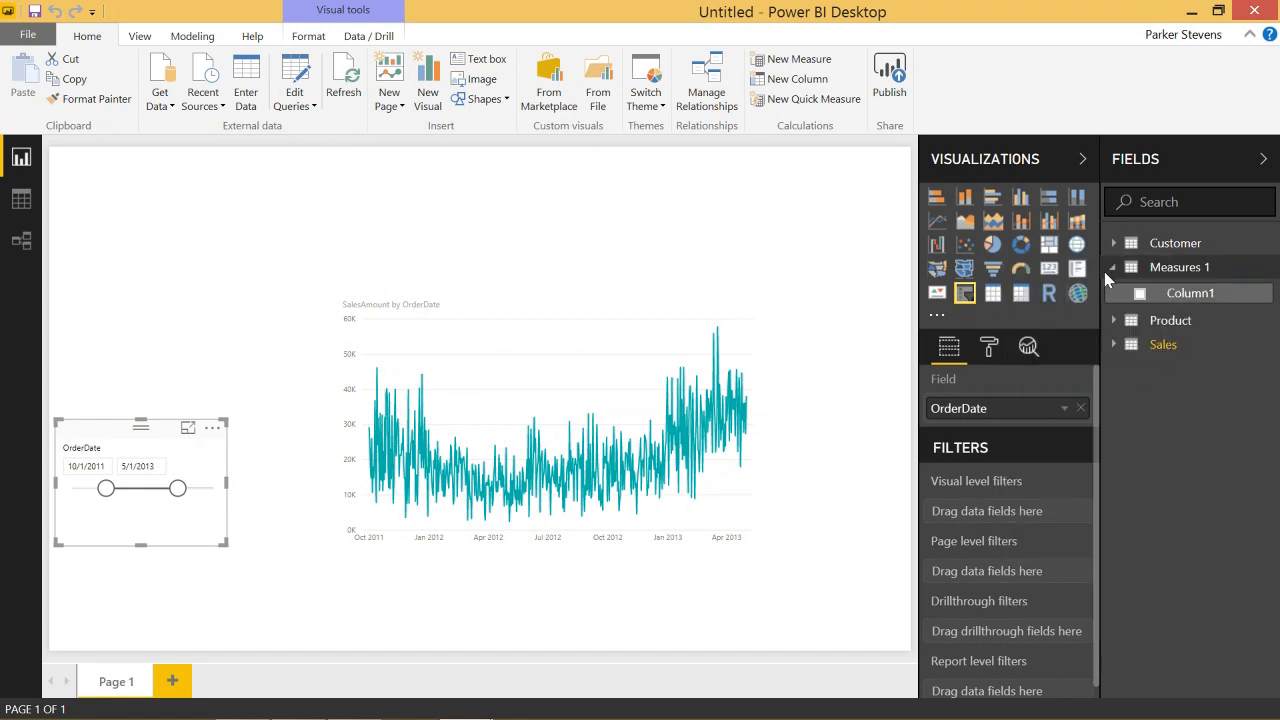
Start measure 4WeekAverage = CALCULATE( SUM(Sales[SalesAmount]), DATESINPERIOD with the period still empty.
left_click(800, 60)
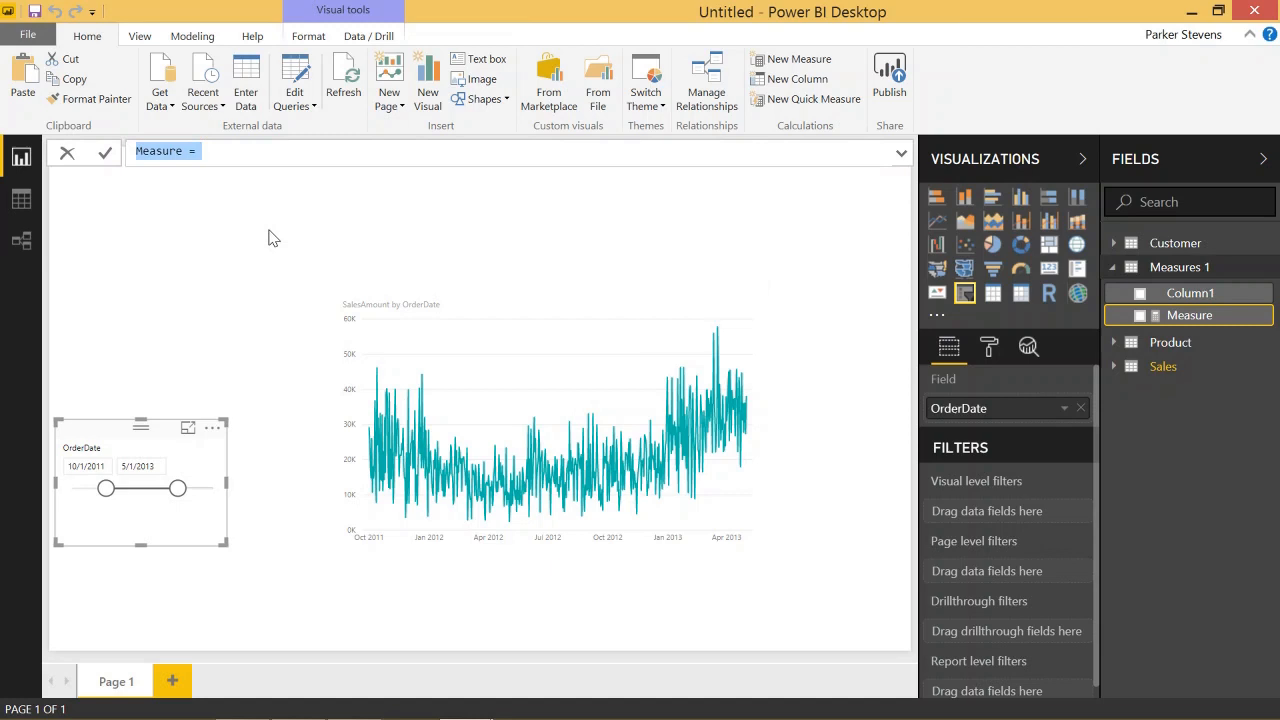
type("4week")
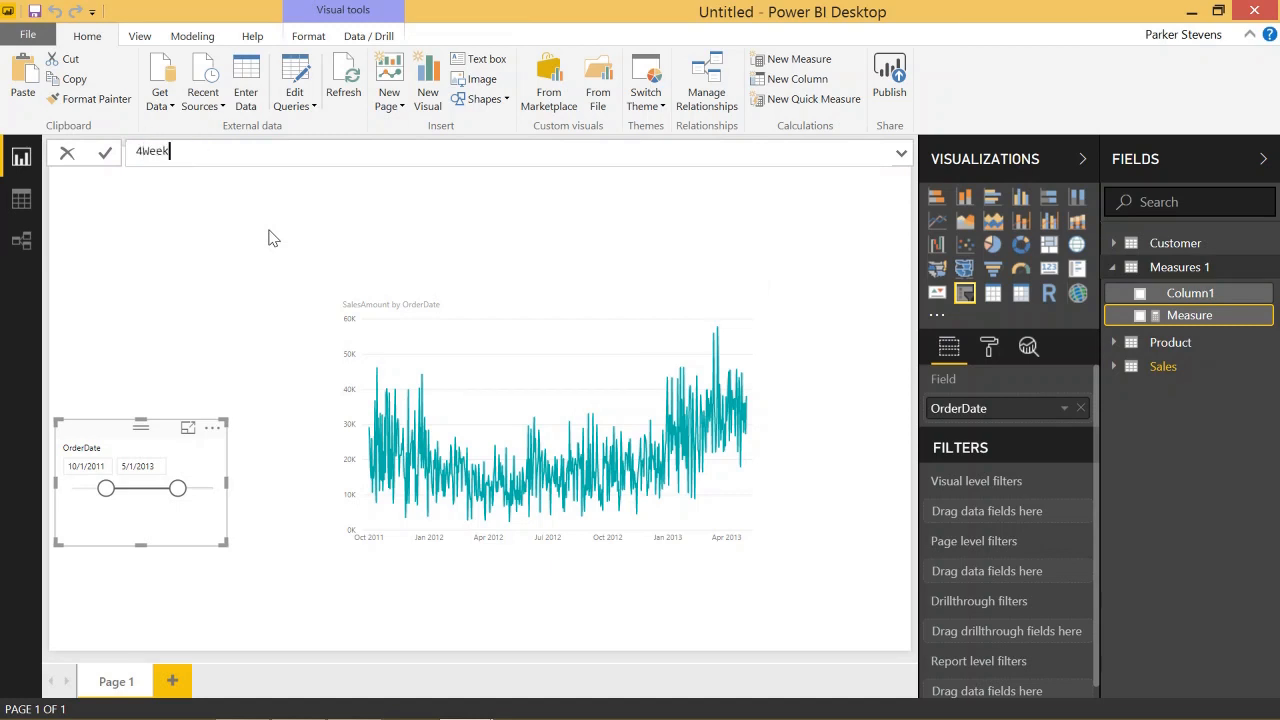
type("Average")
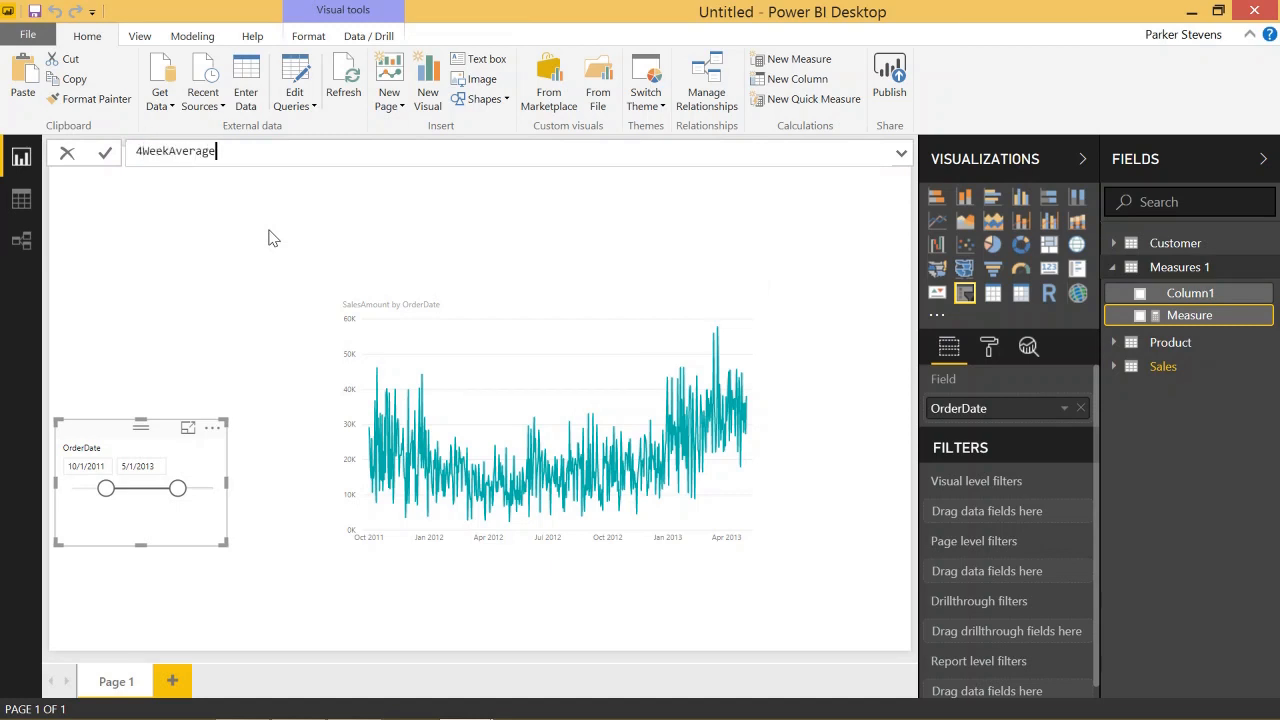
type("=")
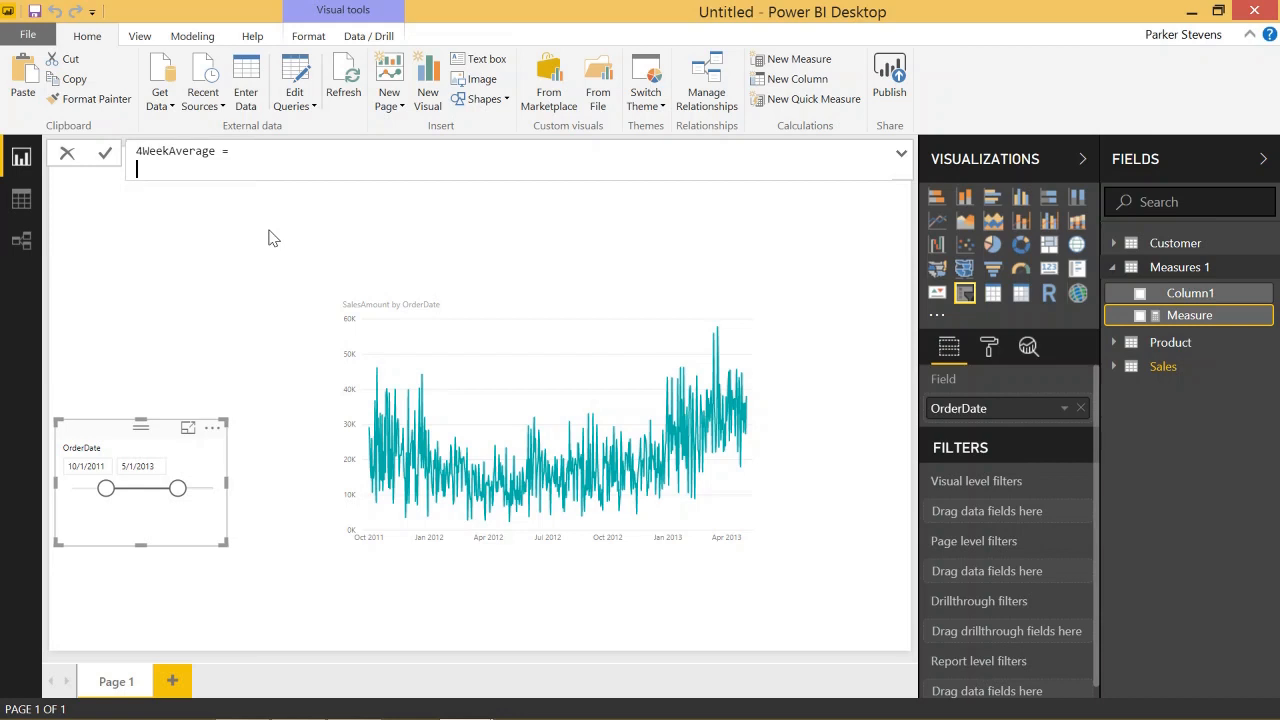
type("C")
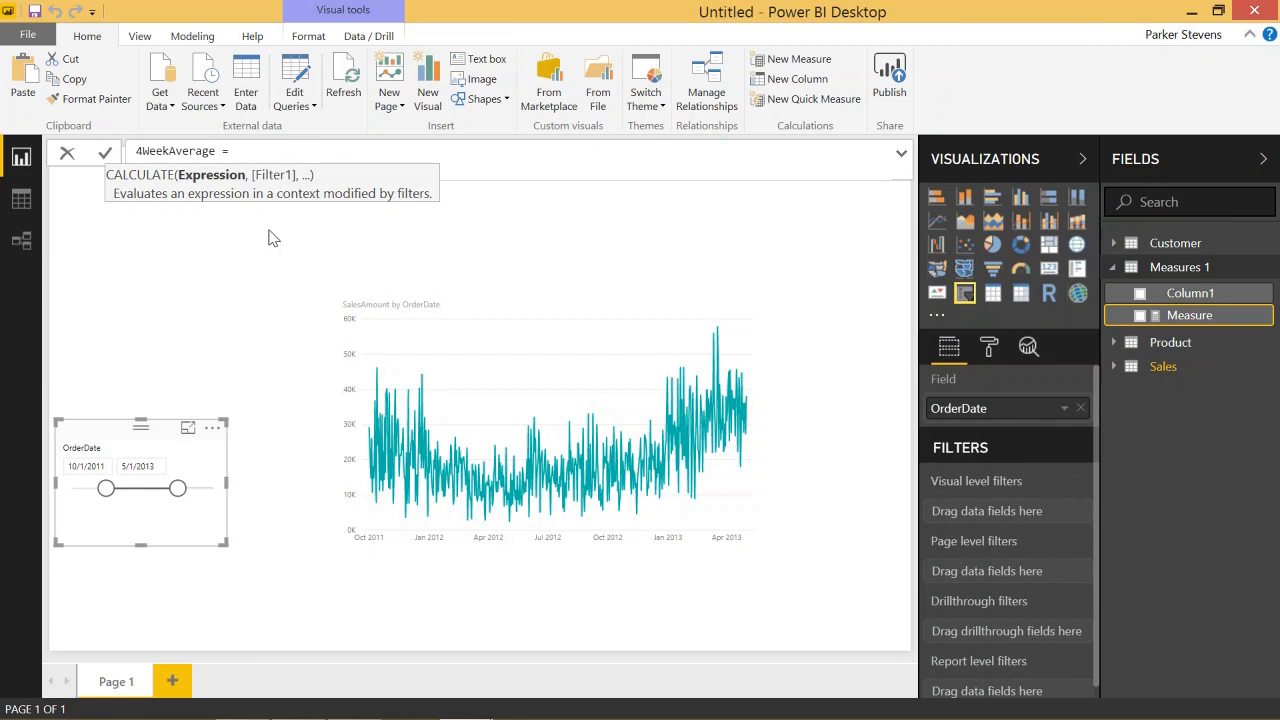
type("CALCULATE(")
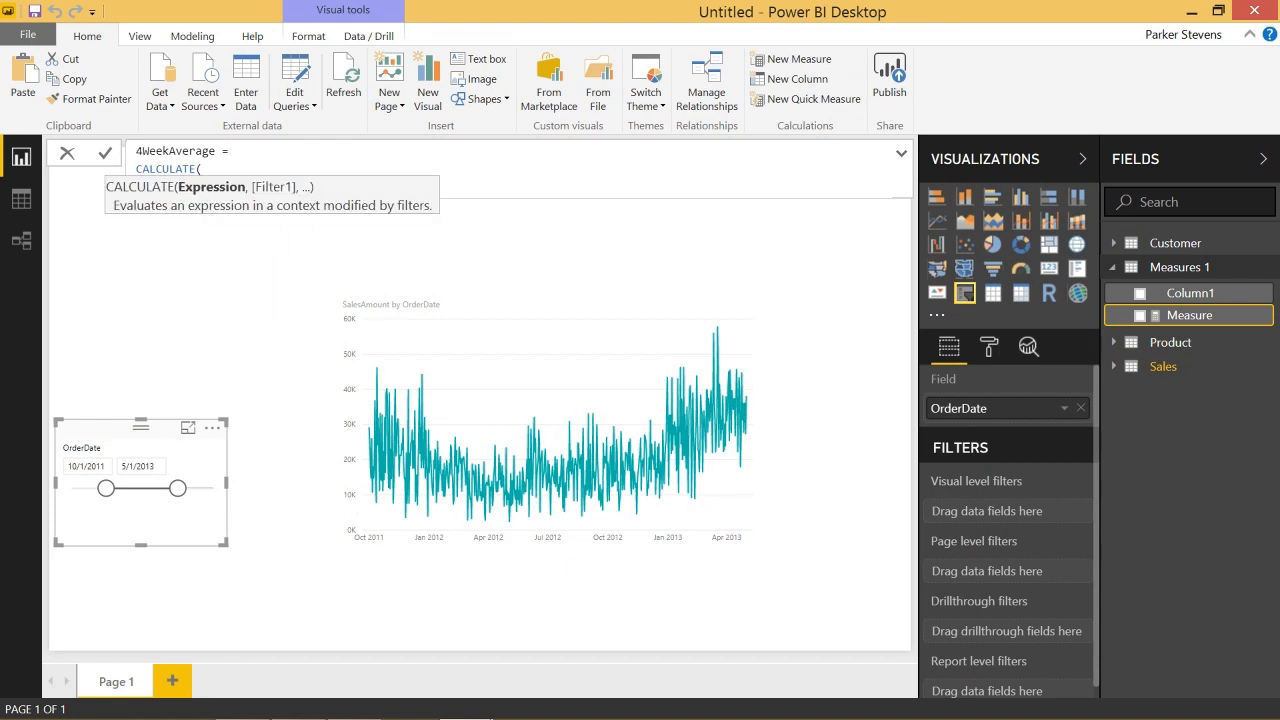
type("SUM(Sales[SalesAmount])")
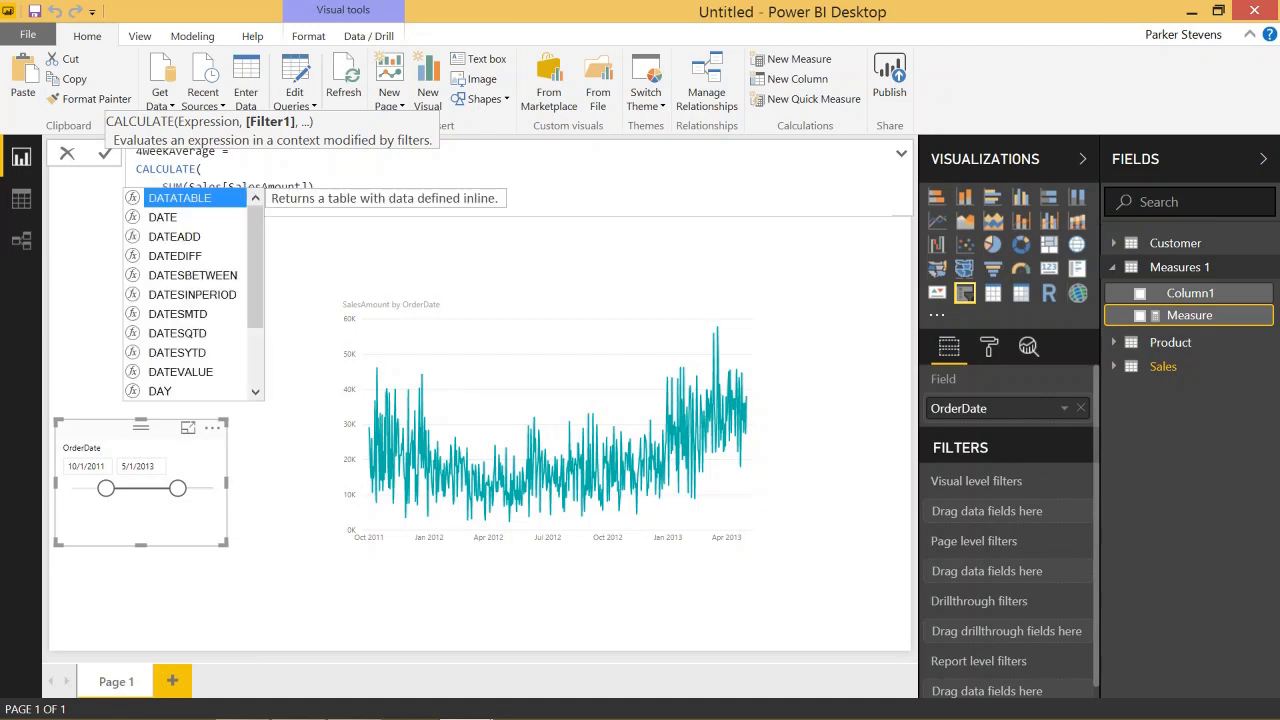
type("DATESINPERIOD(")
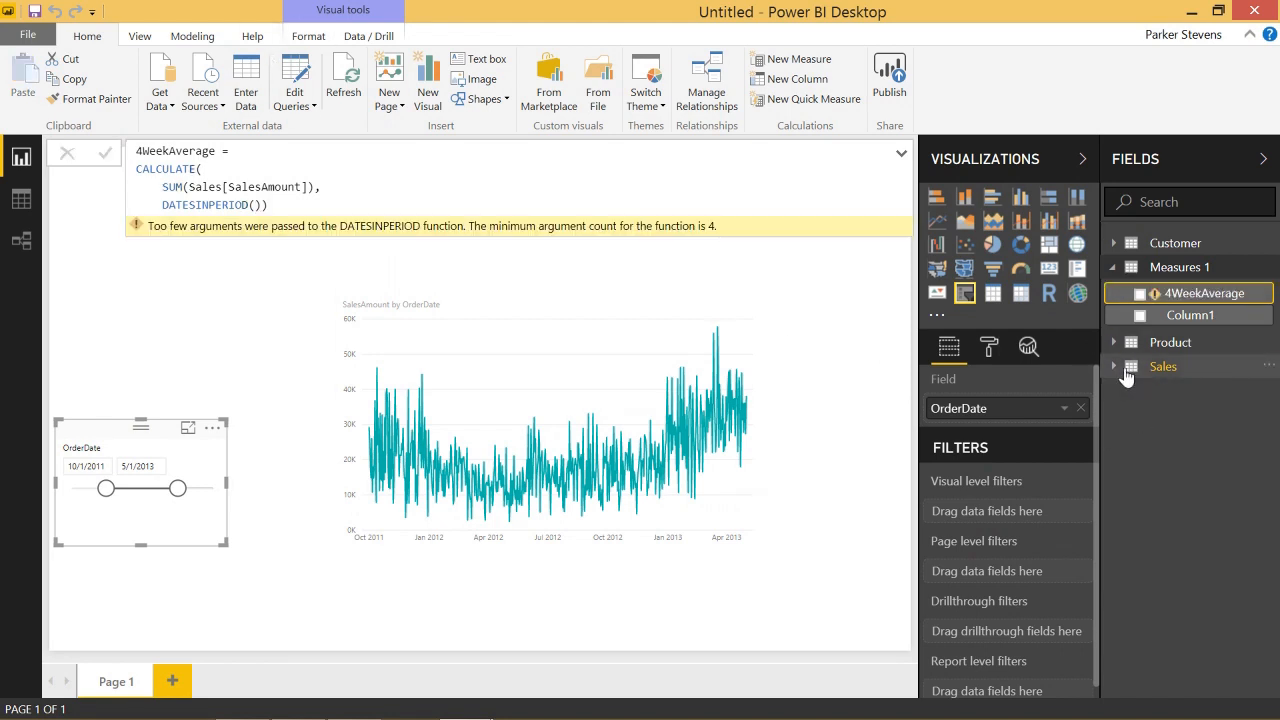
Complete the 28,DAY period and divide by DISTINCTCOUNT(Sales[OrderDate]) over the same window, then commit.
left_click(1114, 366)
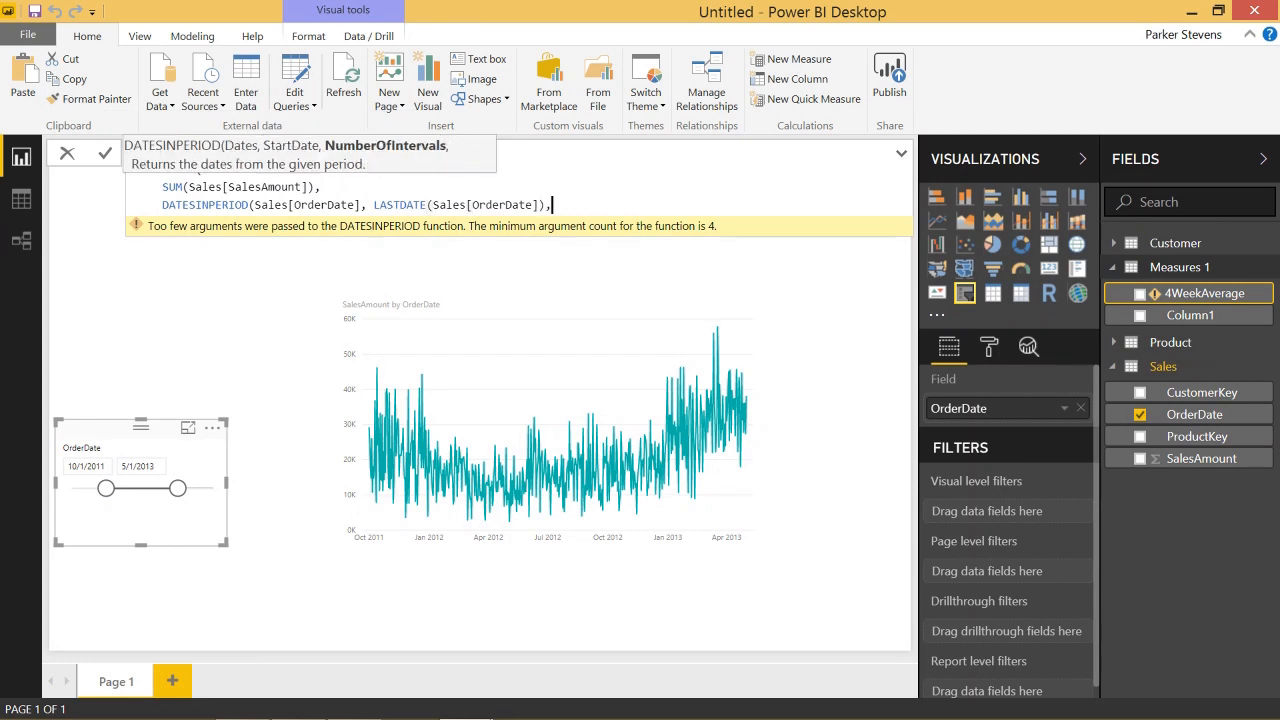
type("28")
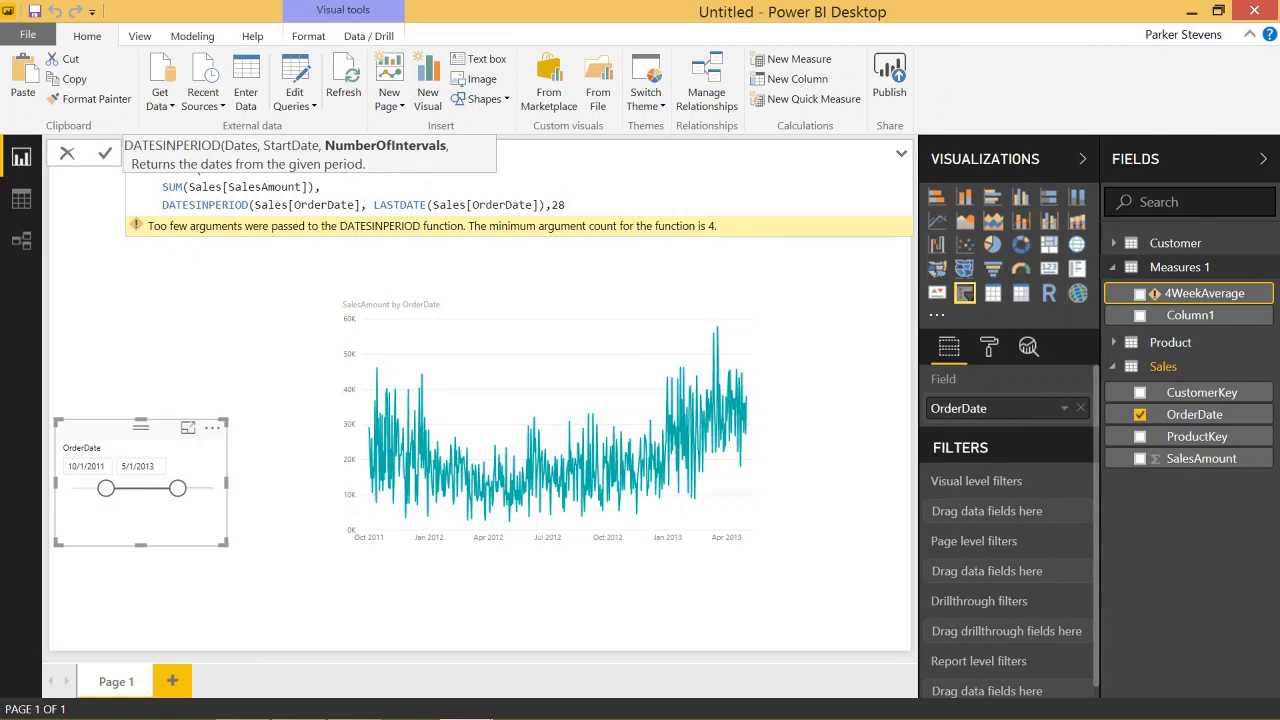
type(",DAY)")
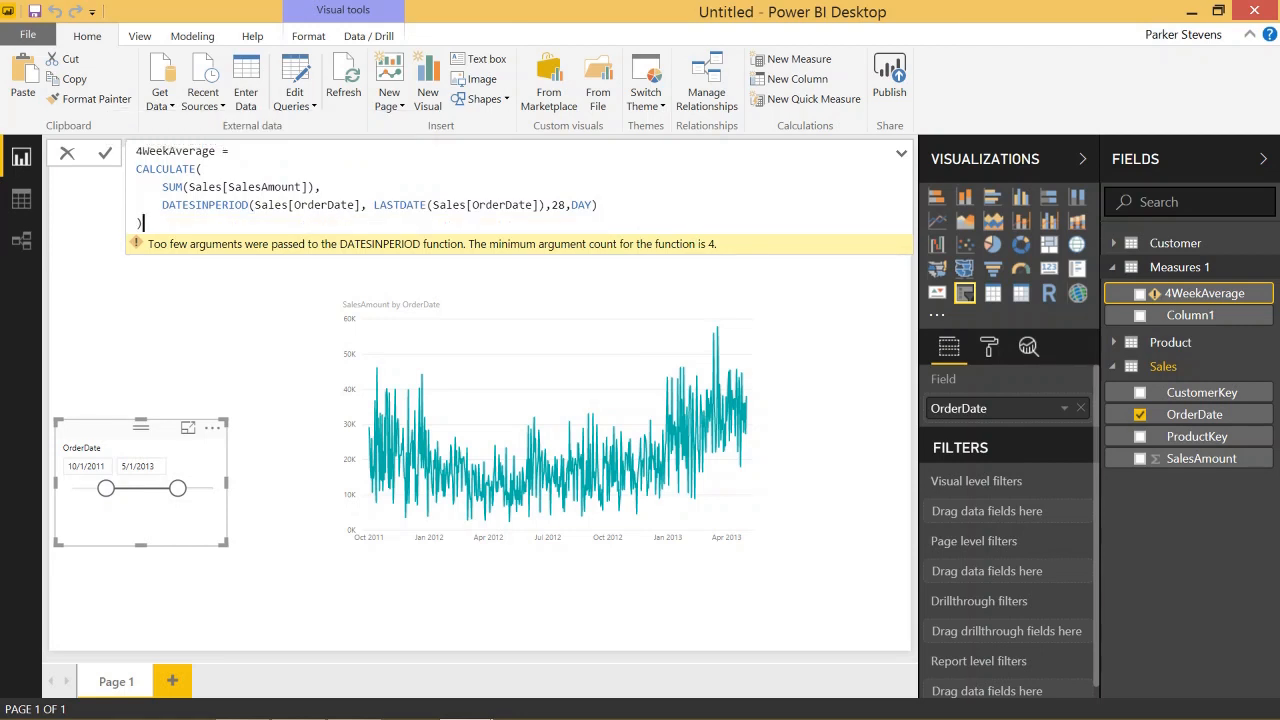
key("enter")
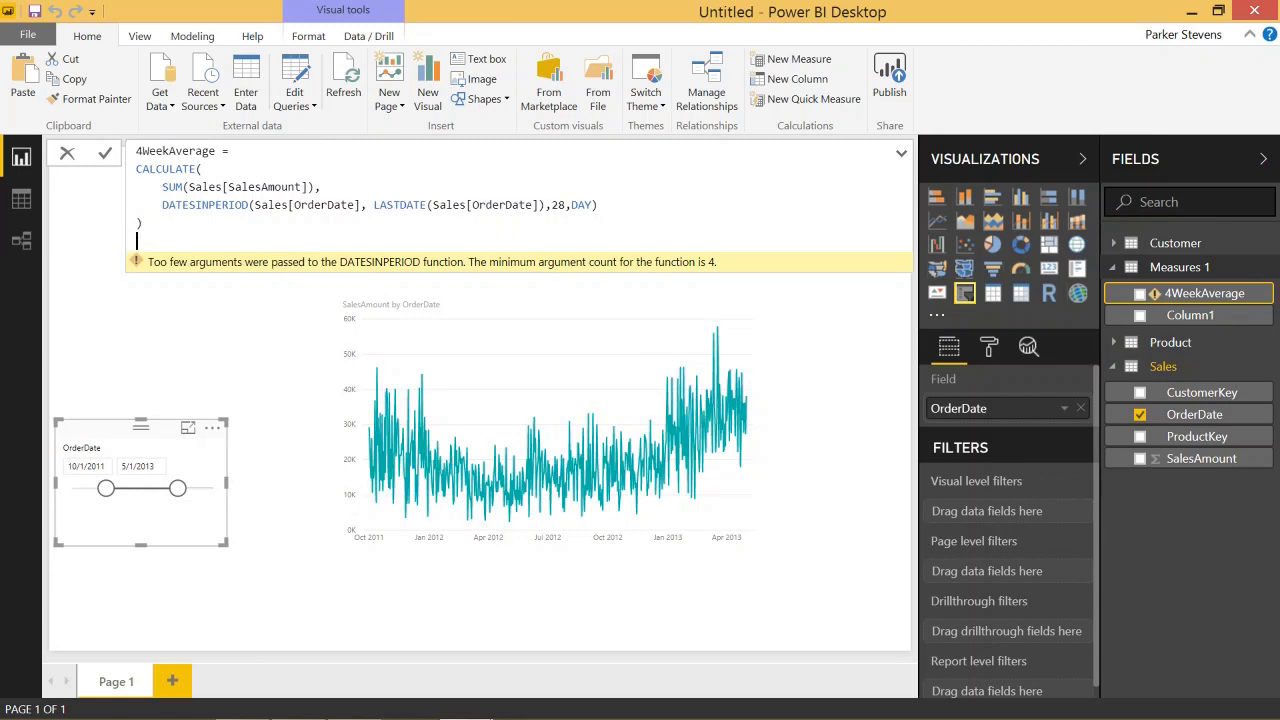
type("/")
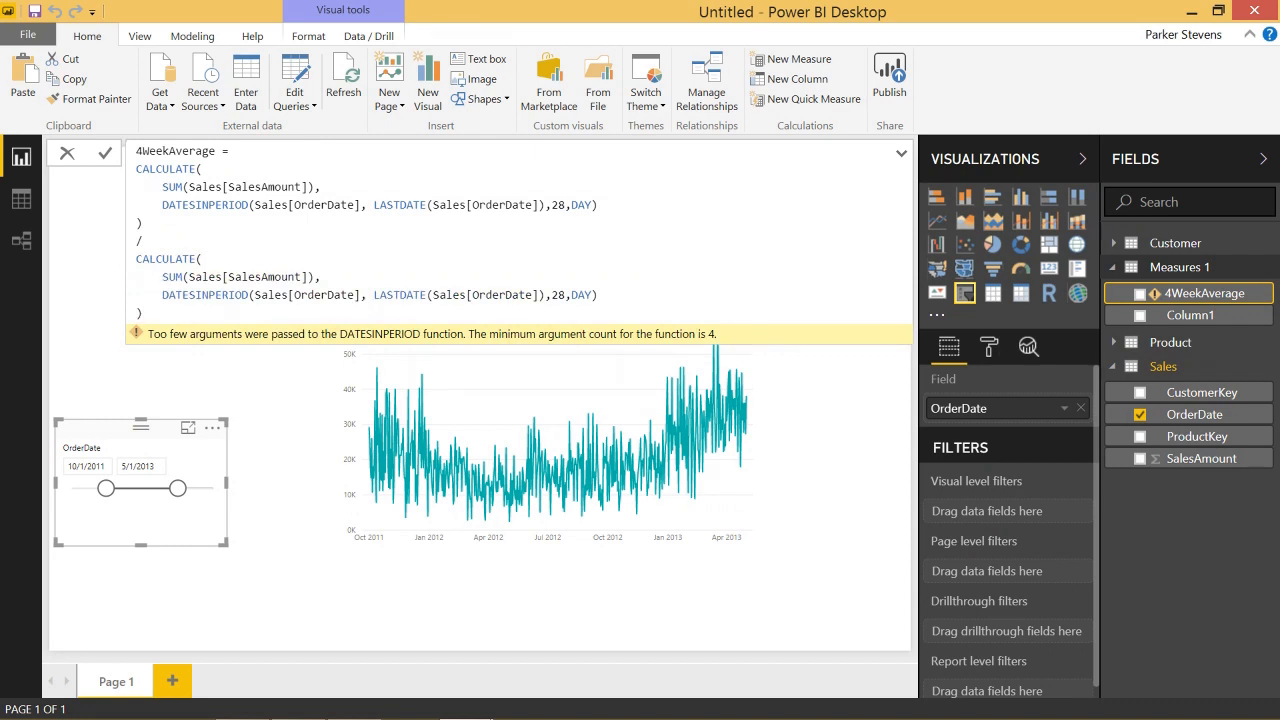
double_click(172, 276)
type("DISTINCTCOUNT")
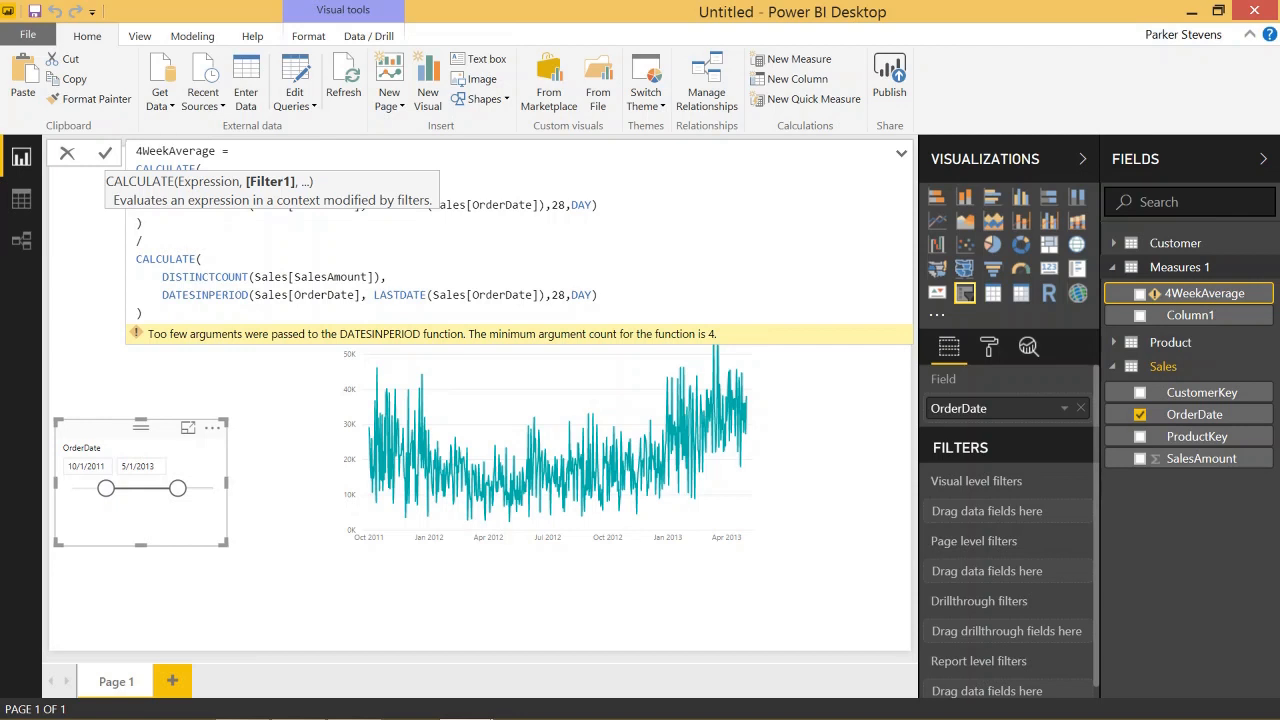
double_click(312, 276)
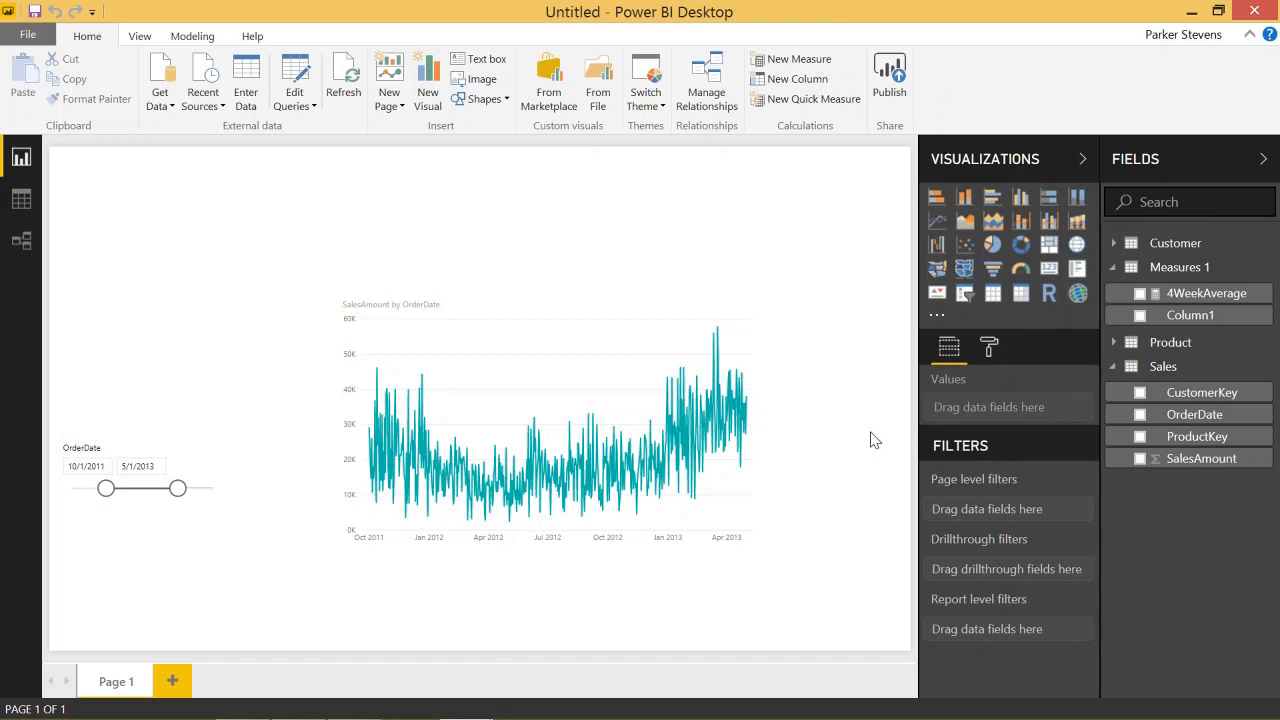
mouse_move(1188, 292)
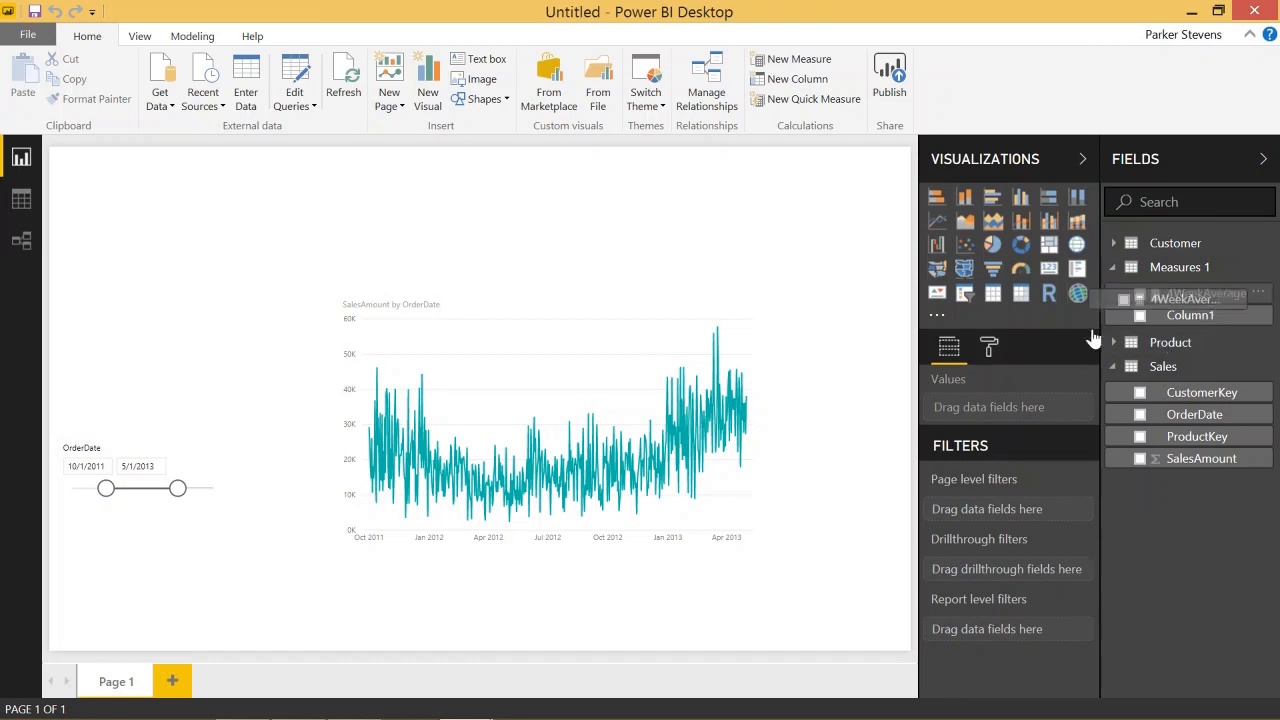
Add 4WeekAverage as a second line on the SalesAmount chart.
left_click(1140, 292)
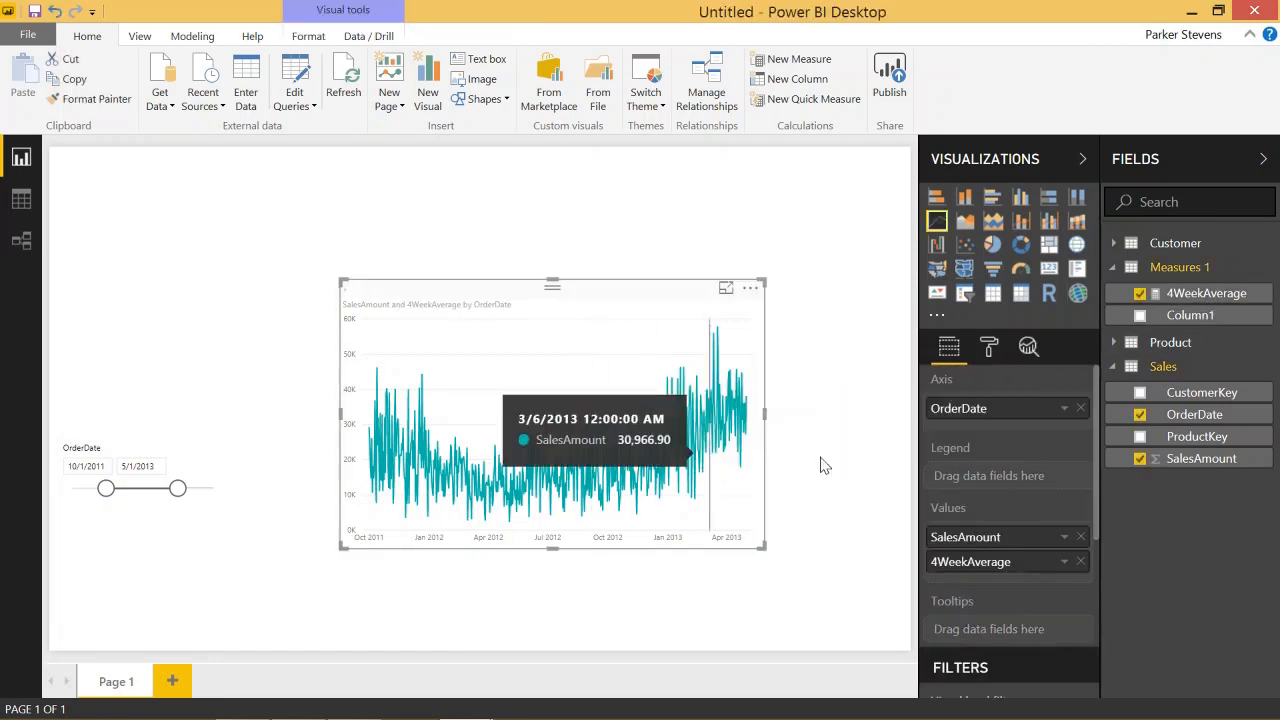
mouse_move(348, 296)
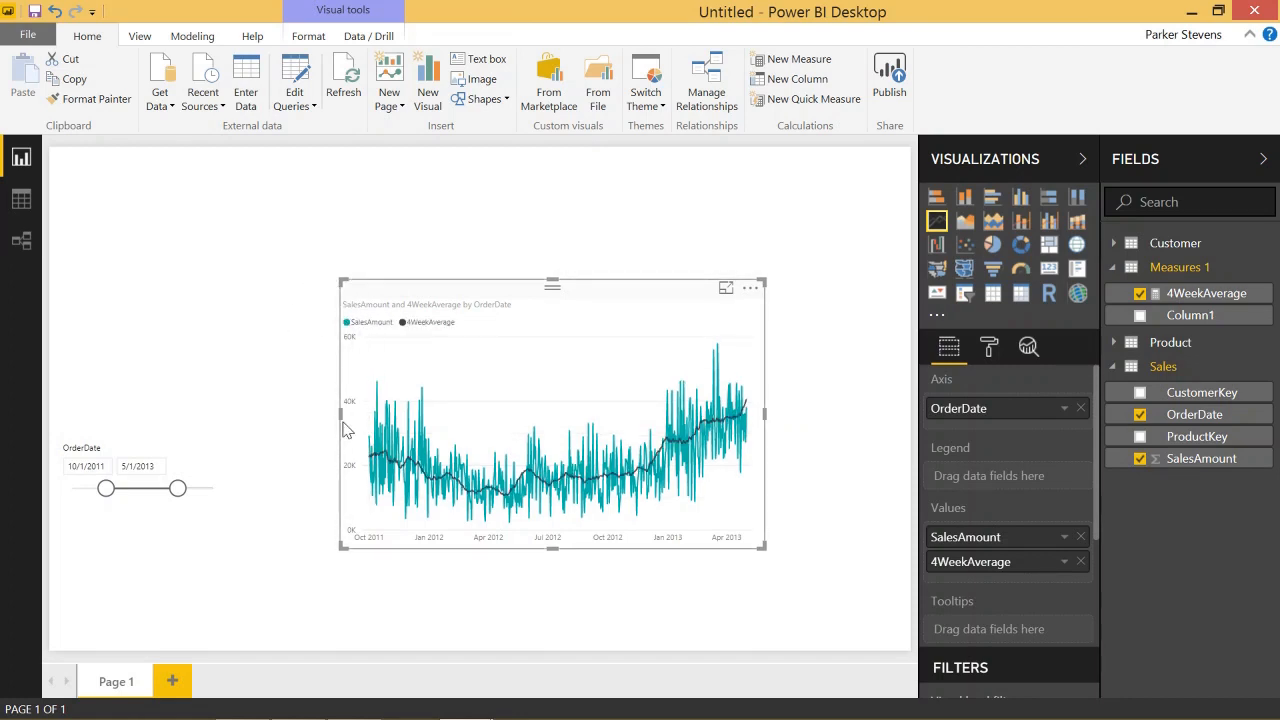
mouse_move(356, 486)
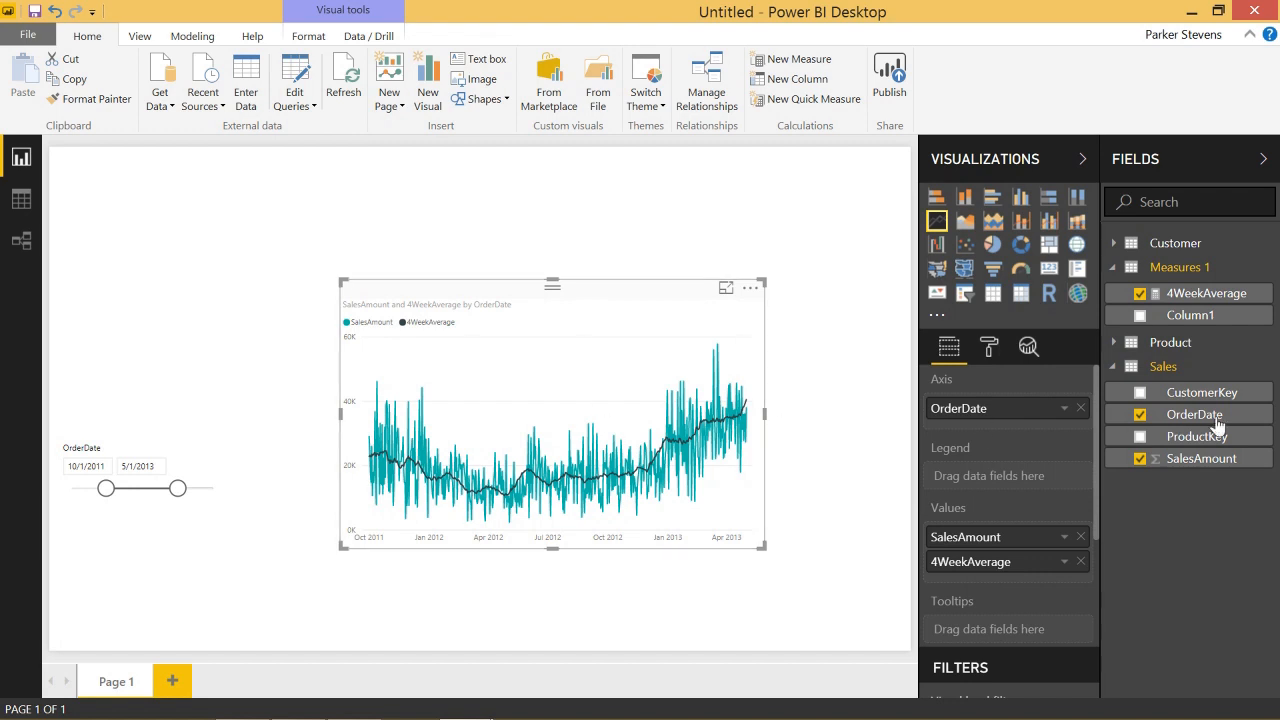
mouse_move(1208, 292)
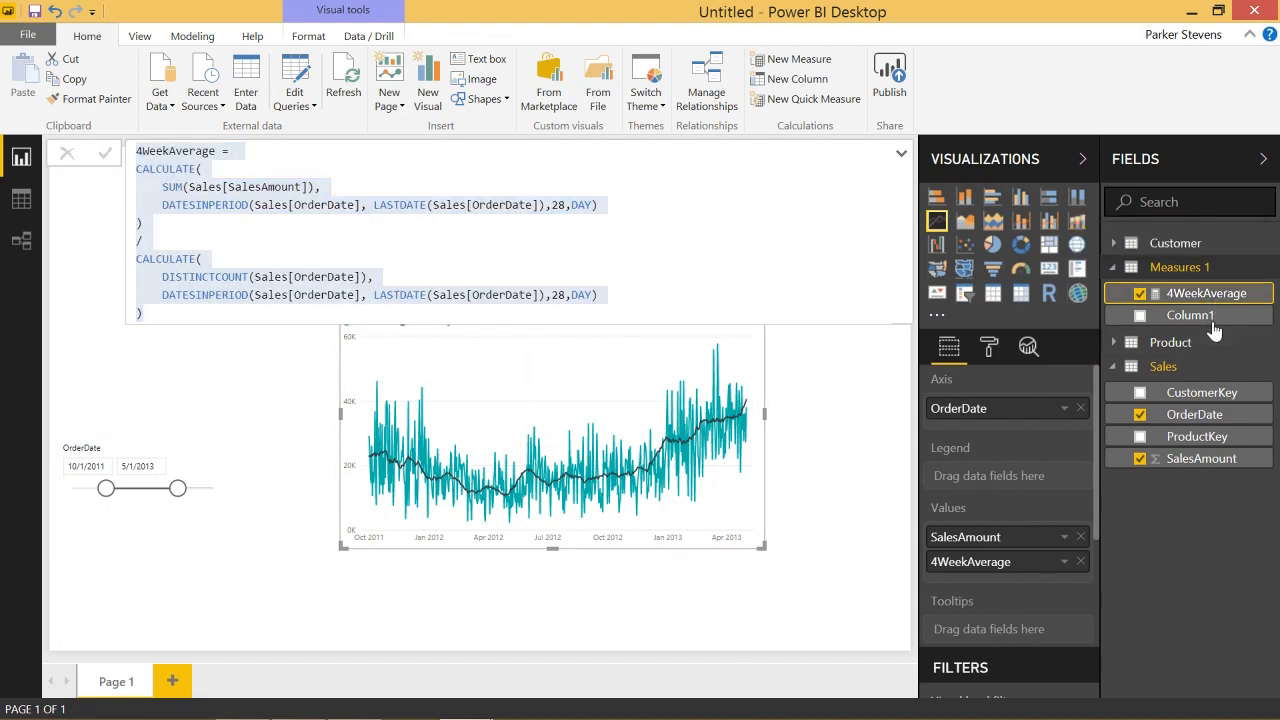
Create 6MonthAverage from the pasted formula with 6,MONTH periods and plot it as a third line.
right_click(1180, 268)
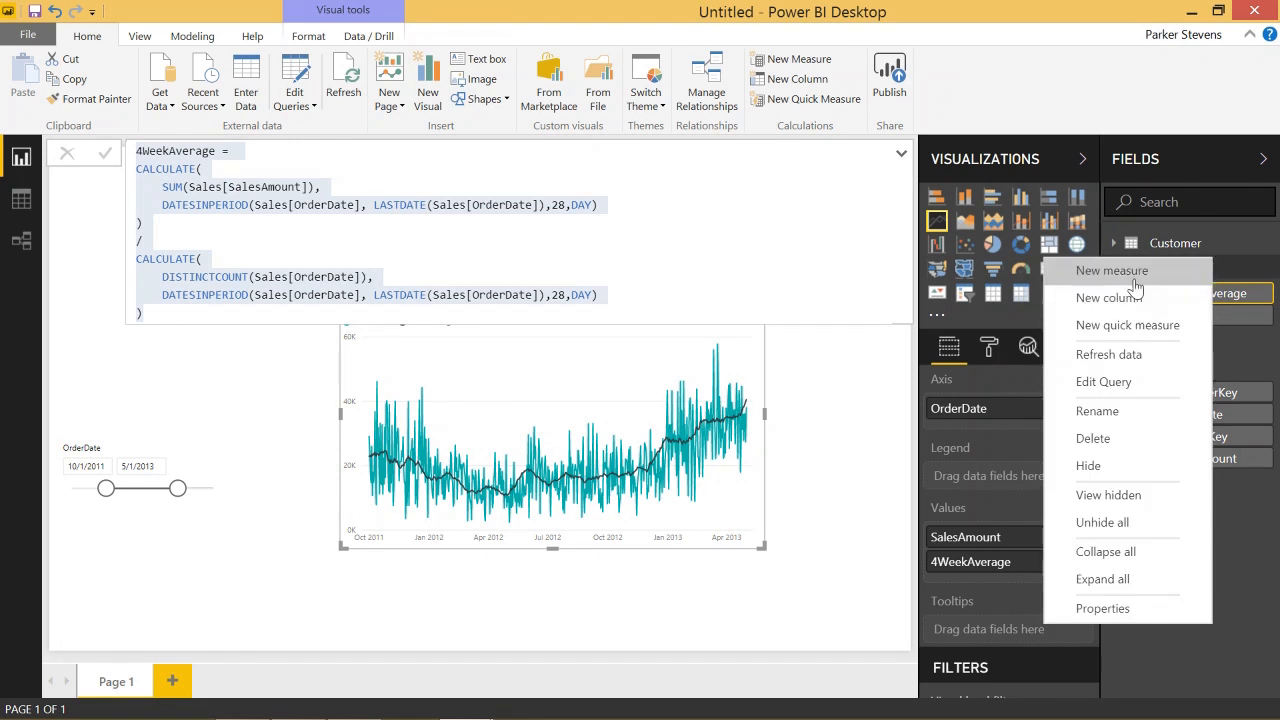
left_click(1112, 270)
type("6Month")
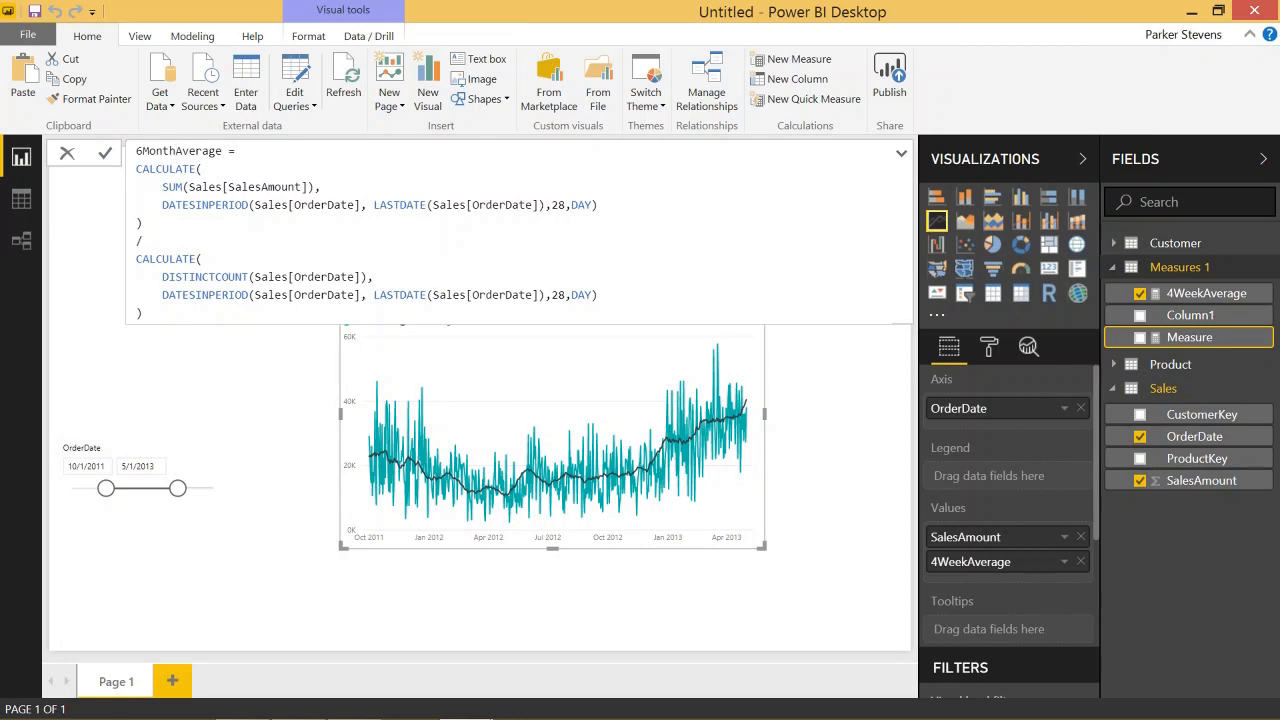
double_click(580, 204)
type("MONTH")
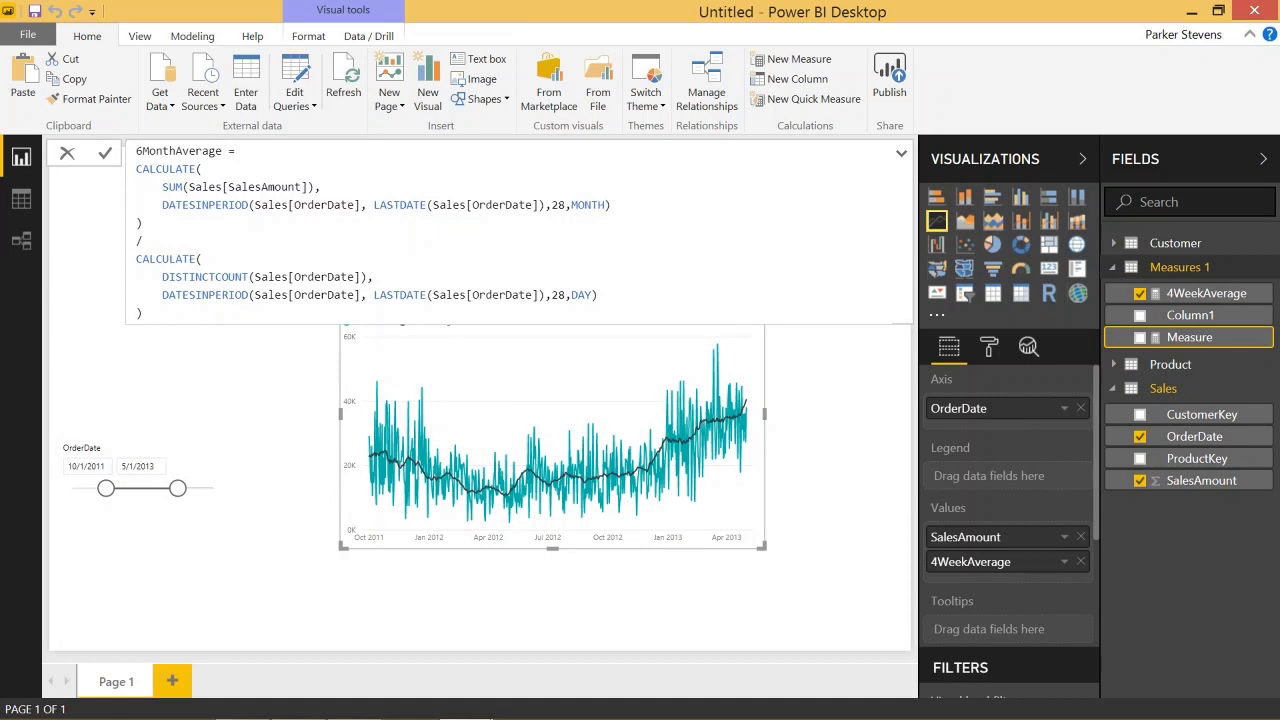
type("6")
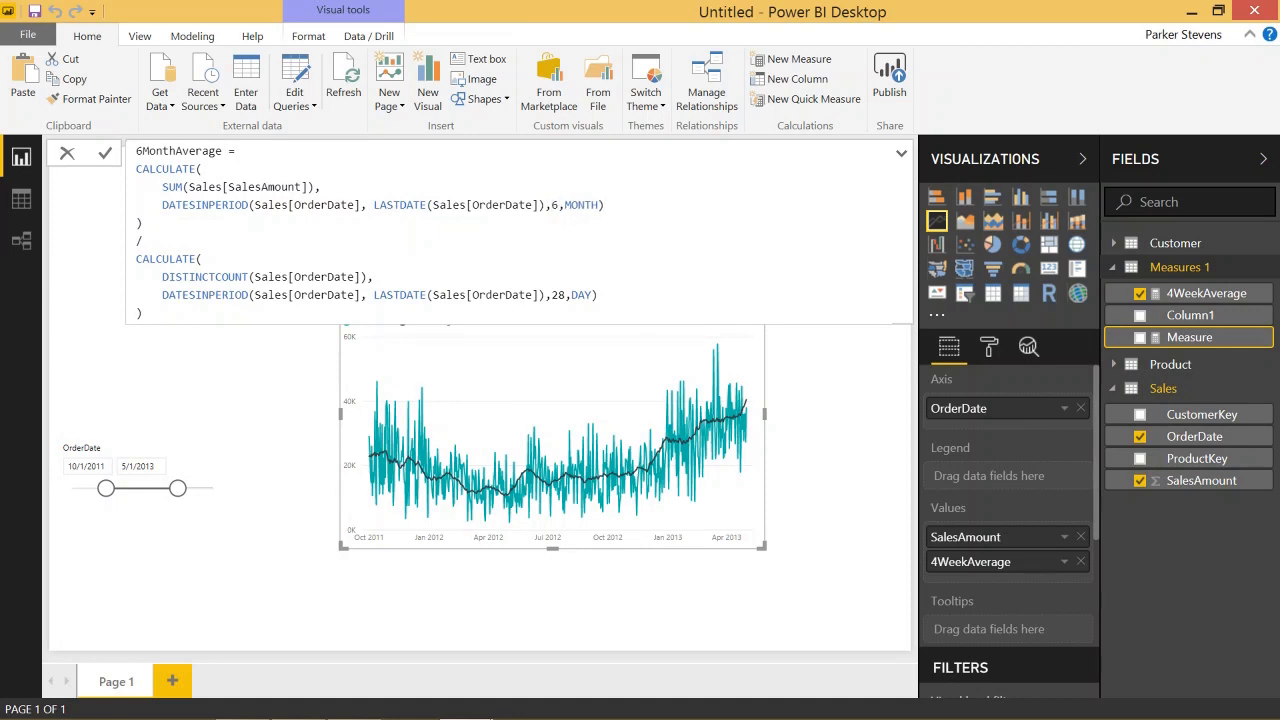
type("Month")
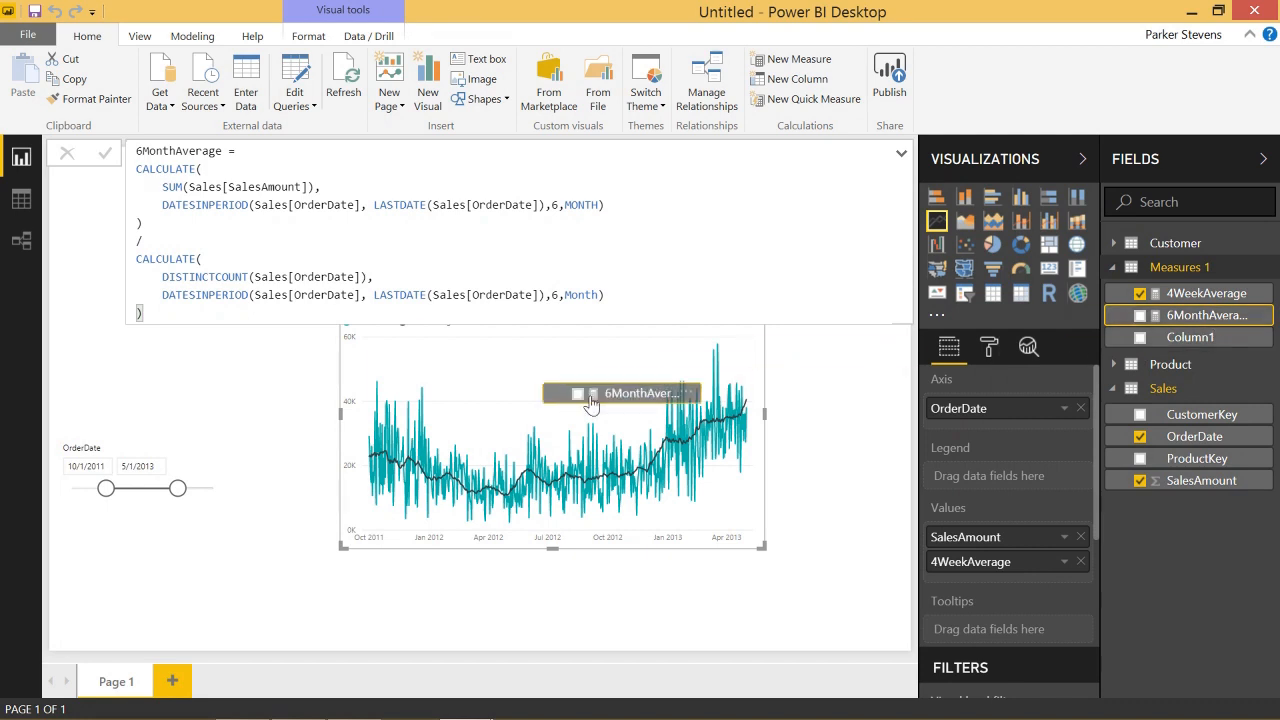
left_click(1140, 316)
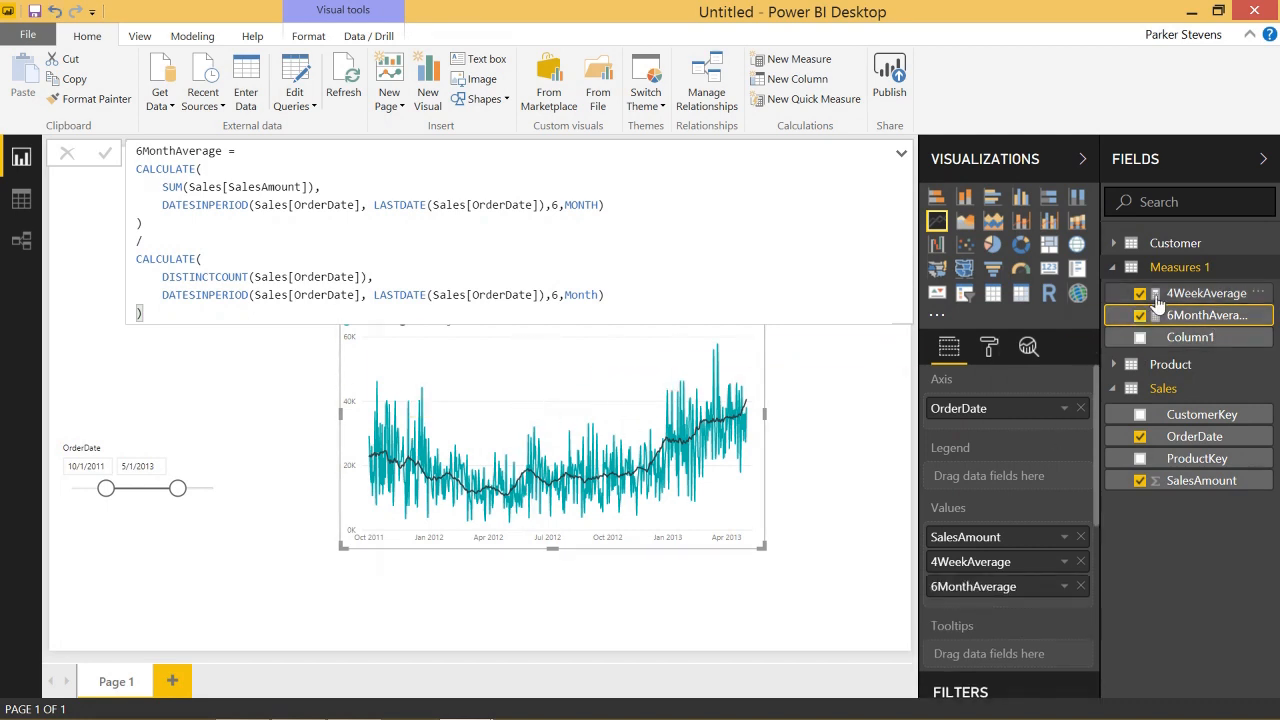
right_click(1180, 268)
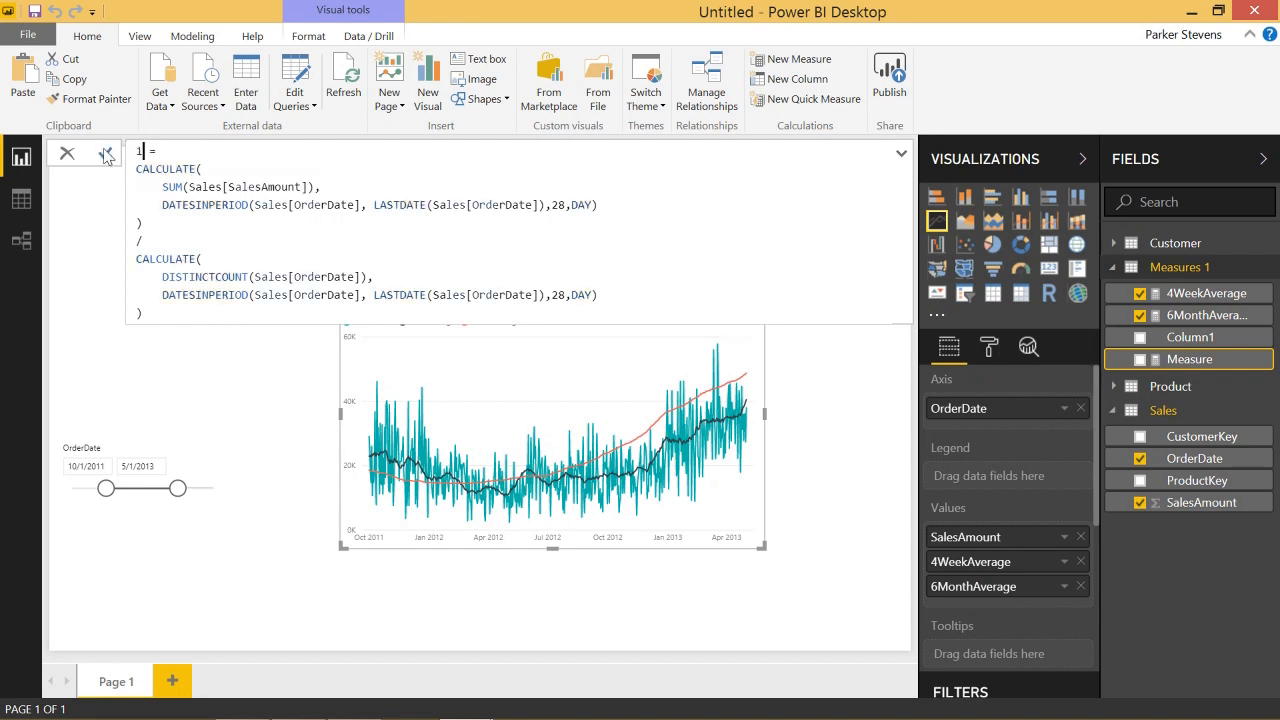
Create 1YearAverage with DATESINPERIOD(...,1,YEAR) and plot it as the fourth line.
type("YearAverage")
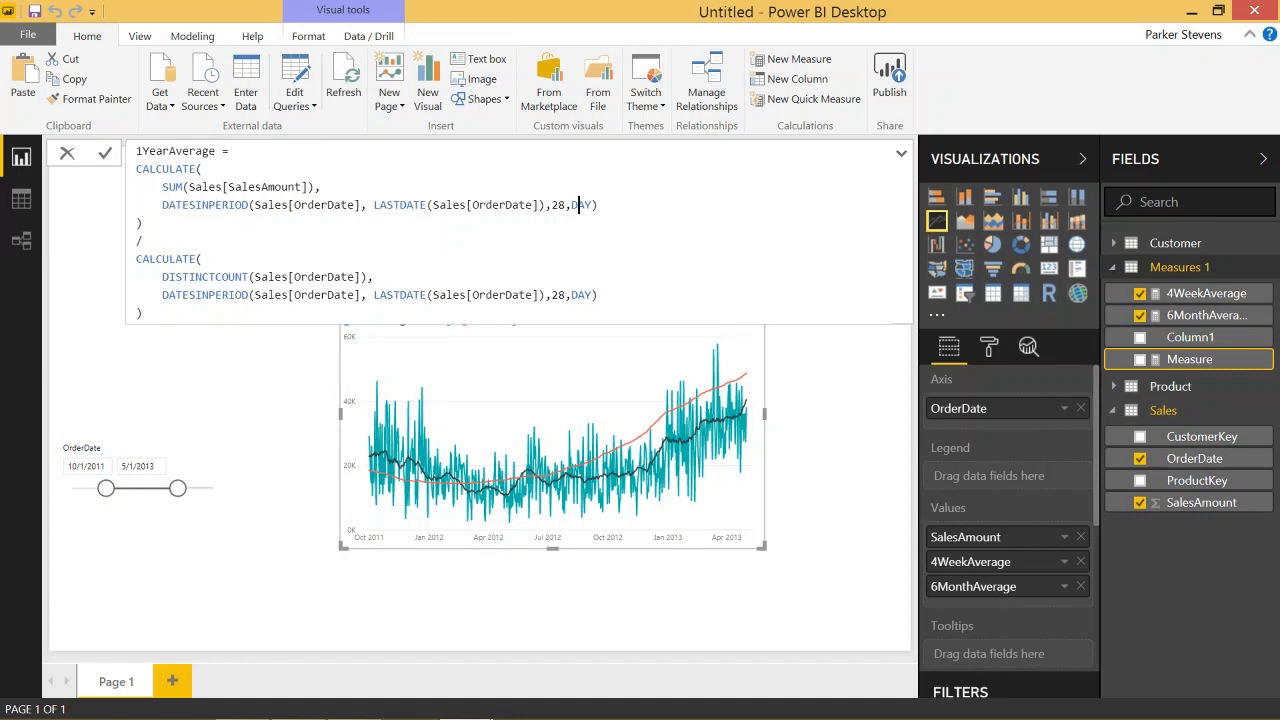
type("yea")
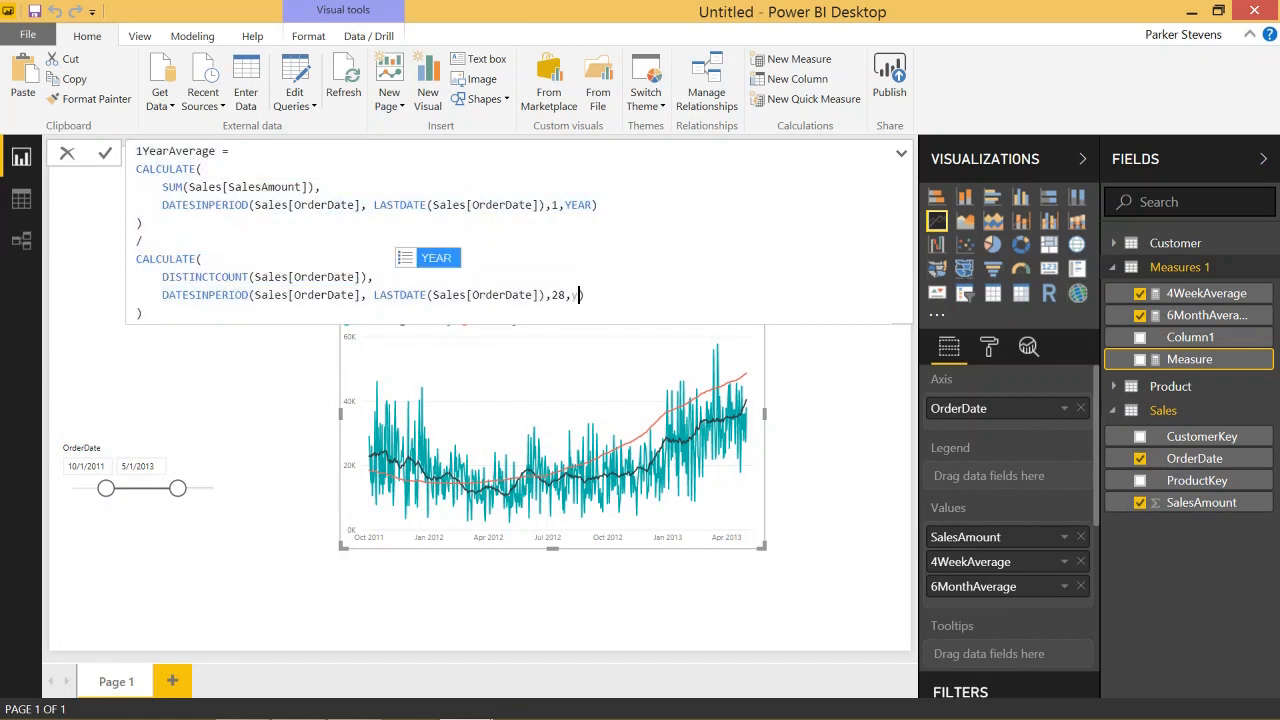
type("YEAR")
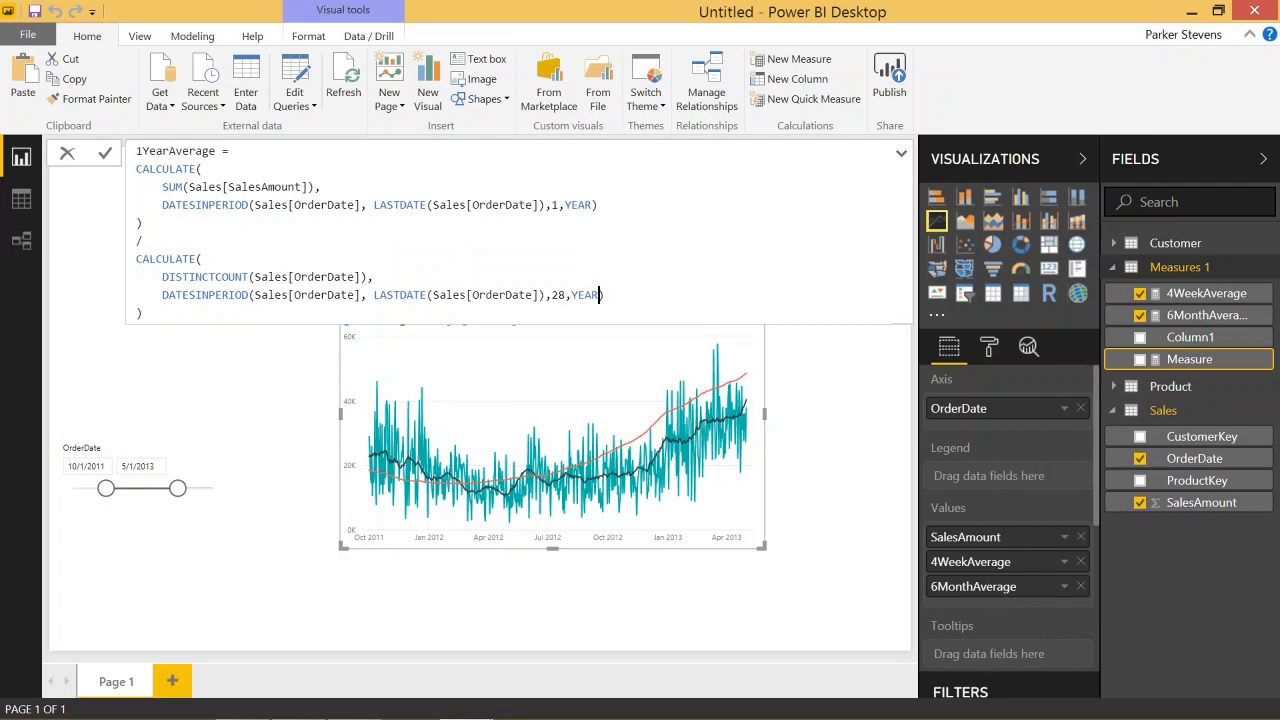
type("1")
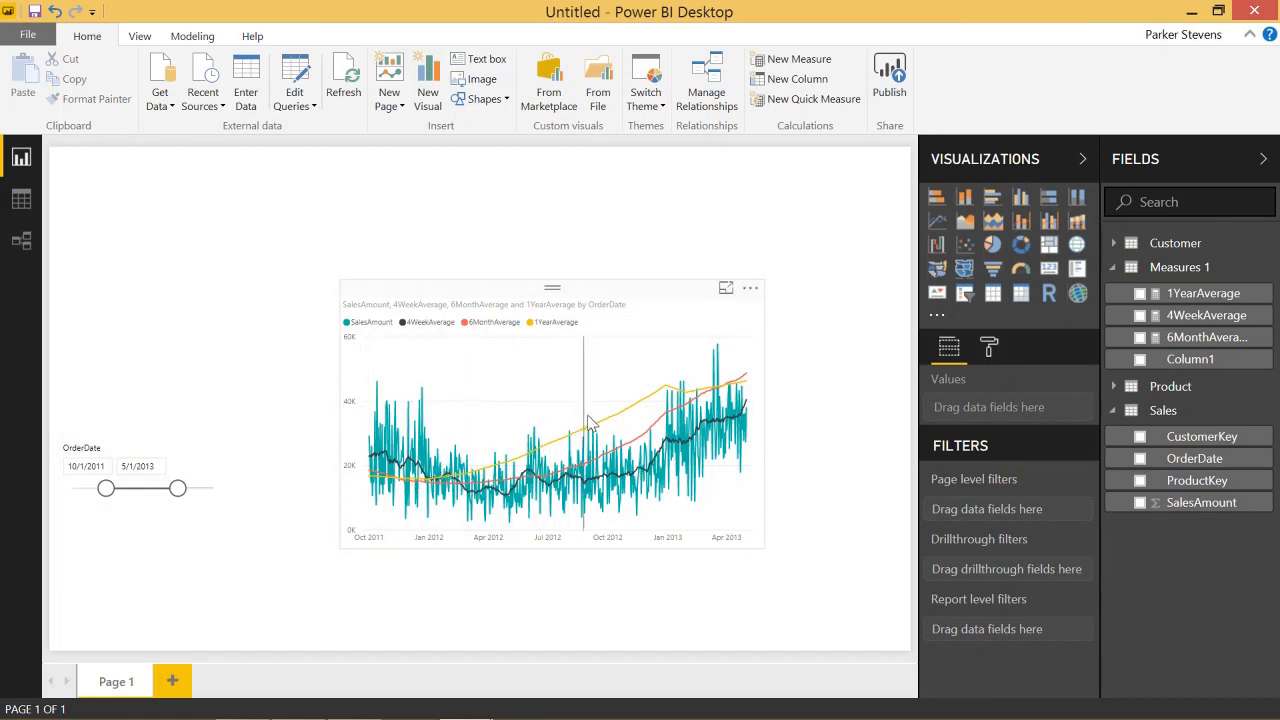
mouse_move(744, 400)
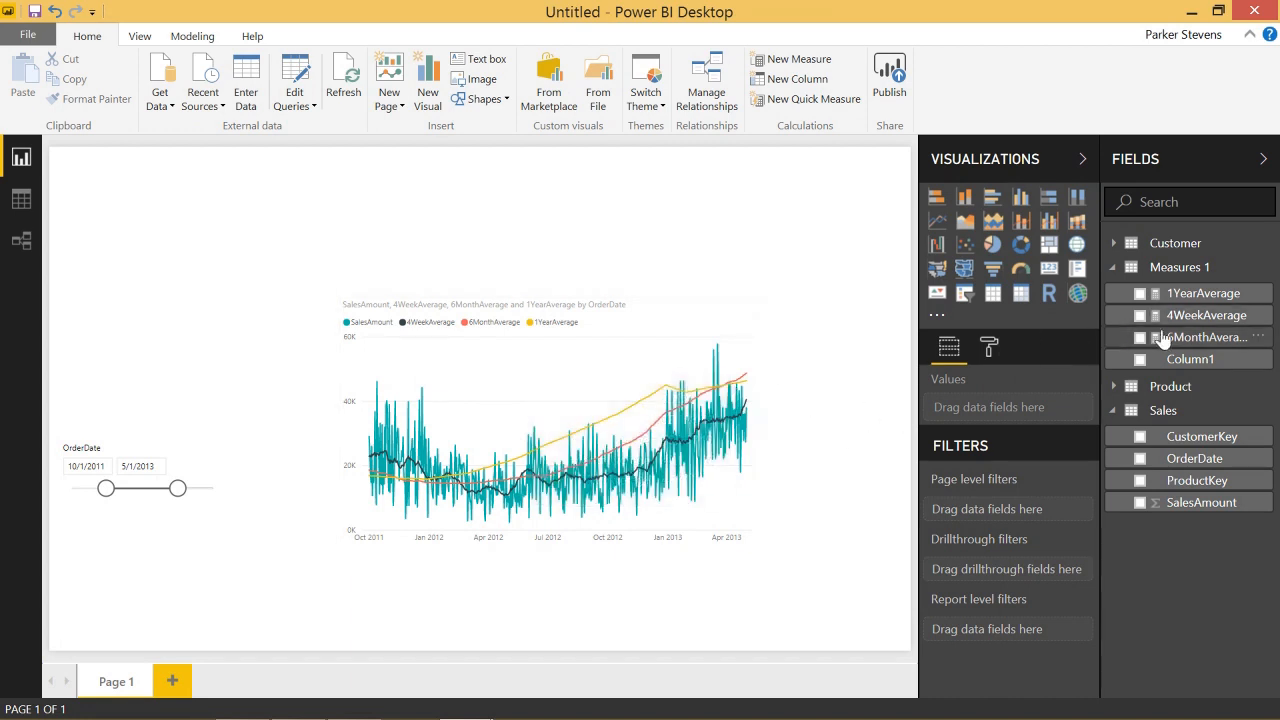
mouse_move(1200, 316)
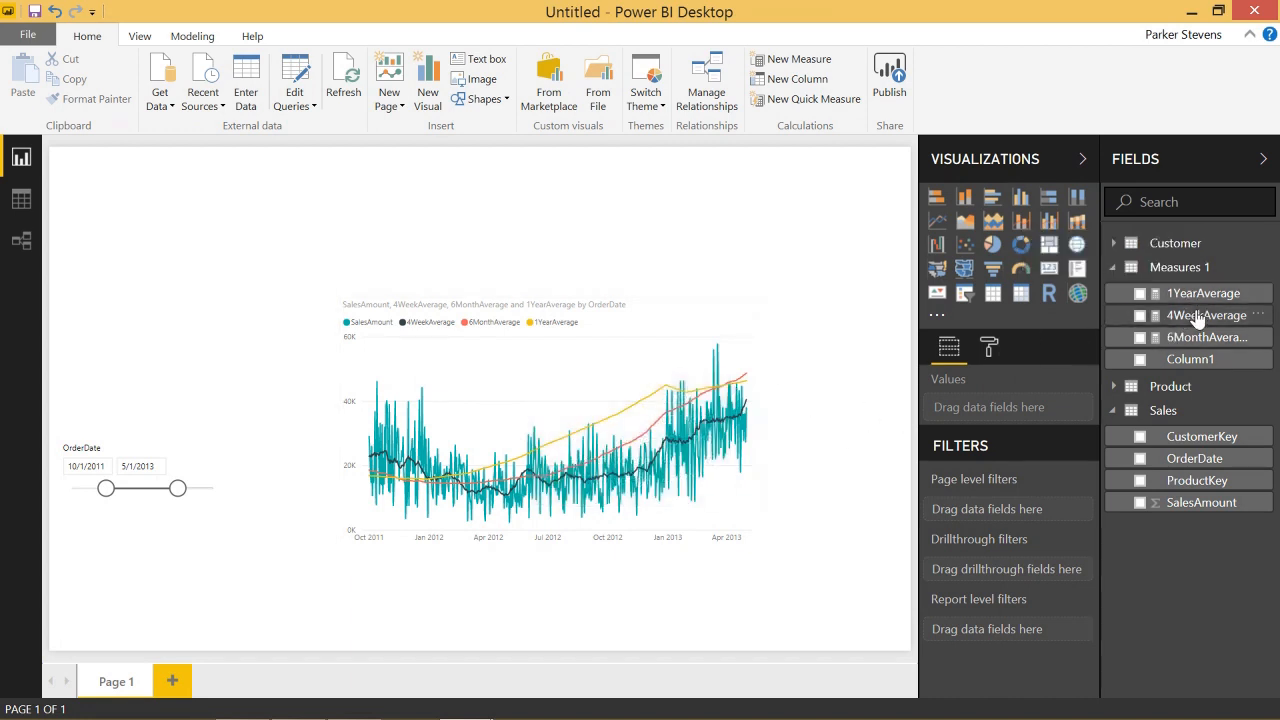
mouse_move(1204, 316)
type("Var")
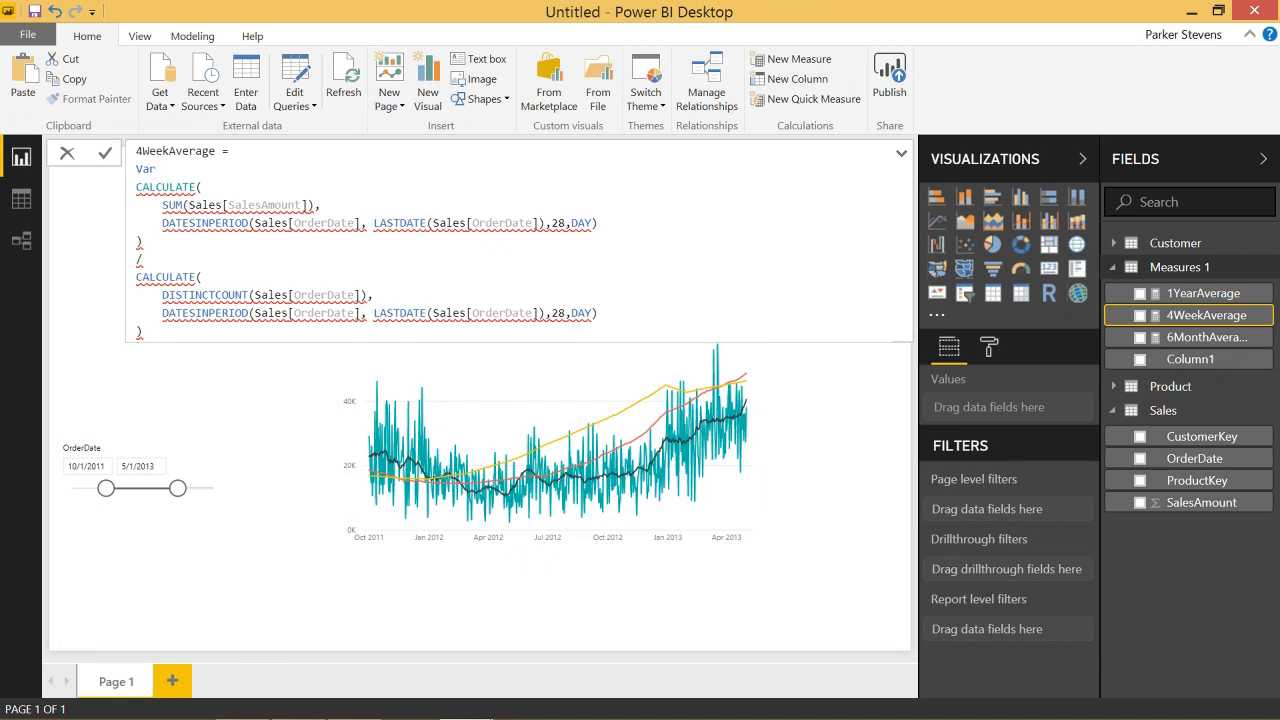
Declare VAR interval = 28 with RETURN in 4WeekAverage and replace the literal 28 with interval.
type("inte")
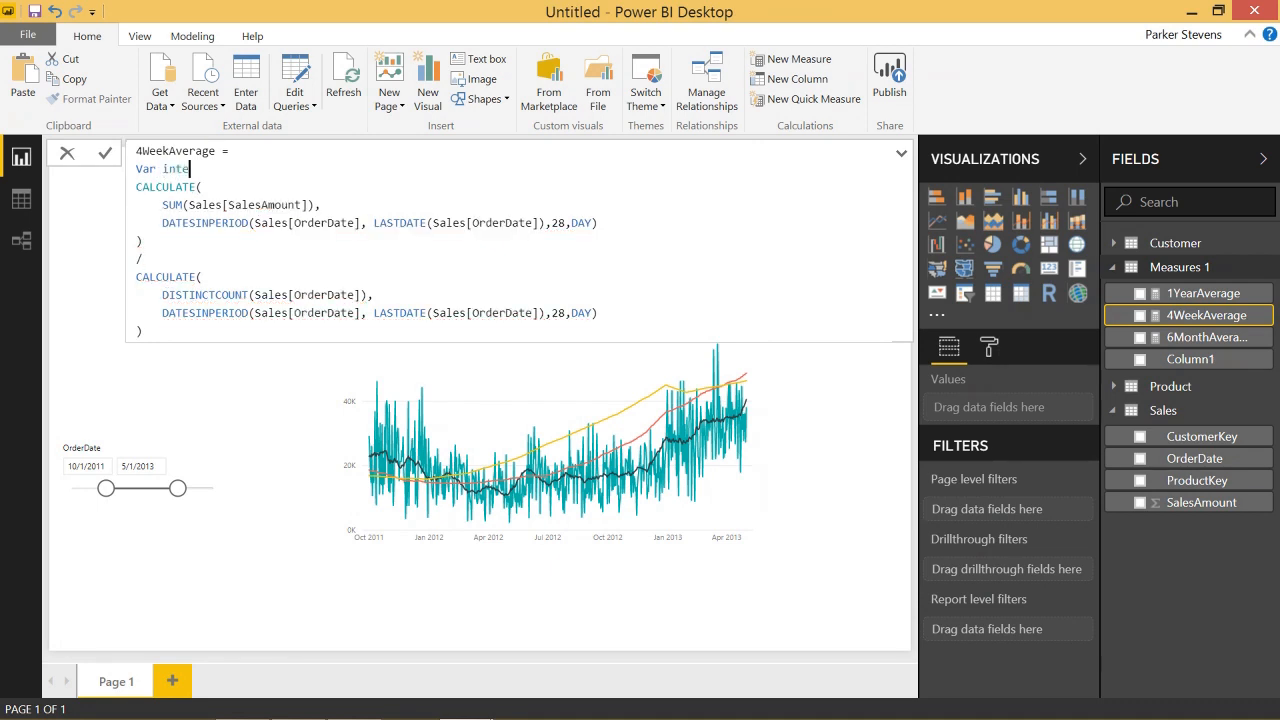
type("rval =")
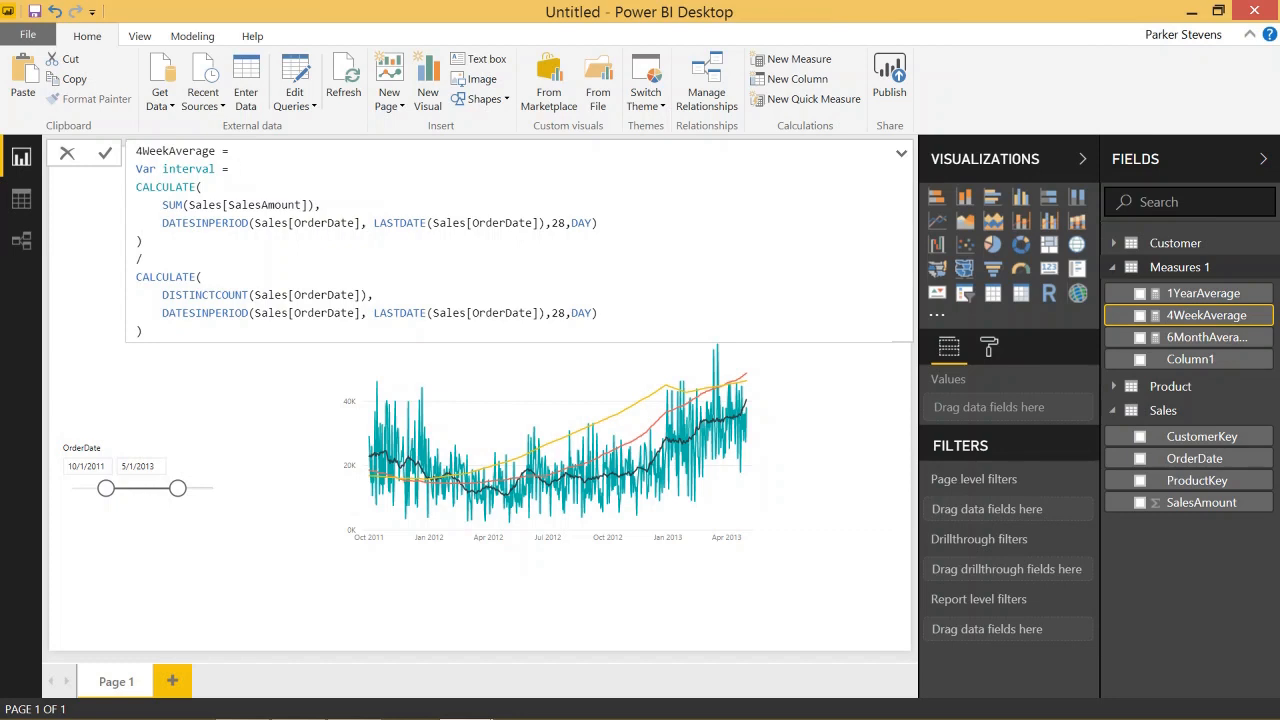
type("4")
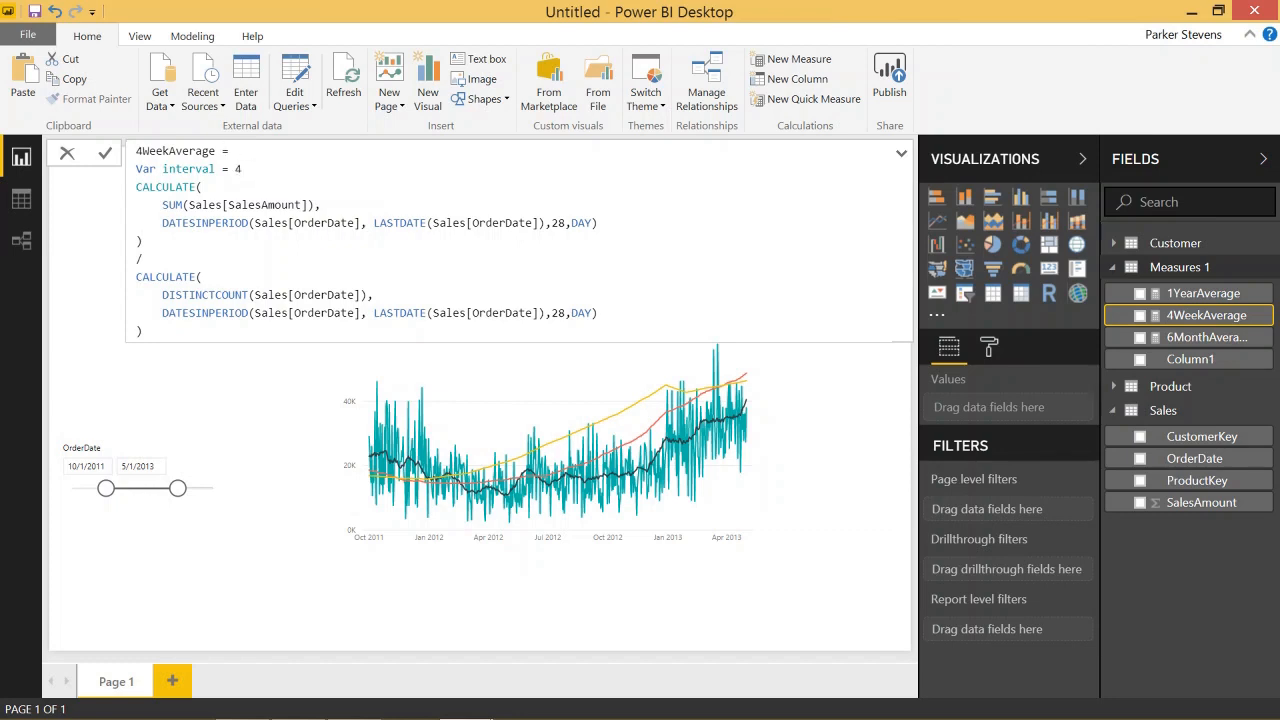
type("28")
type("RETURN")
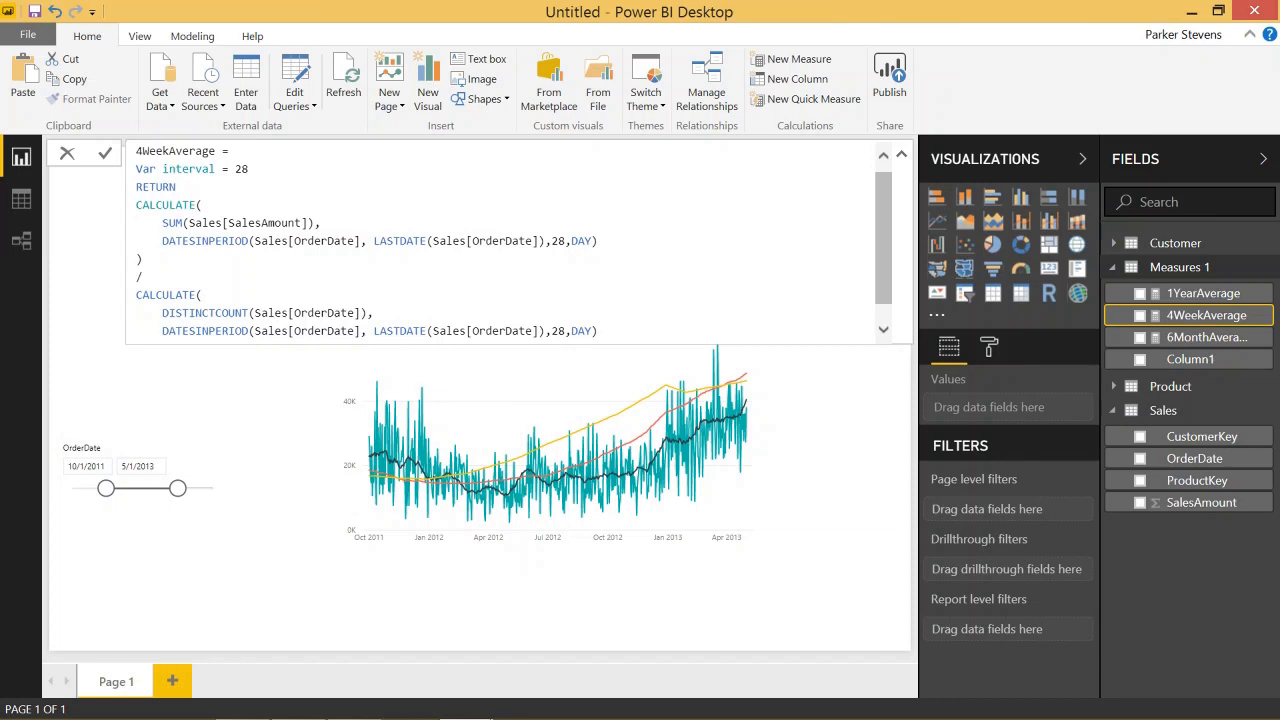
double_click(558, 240)
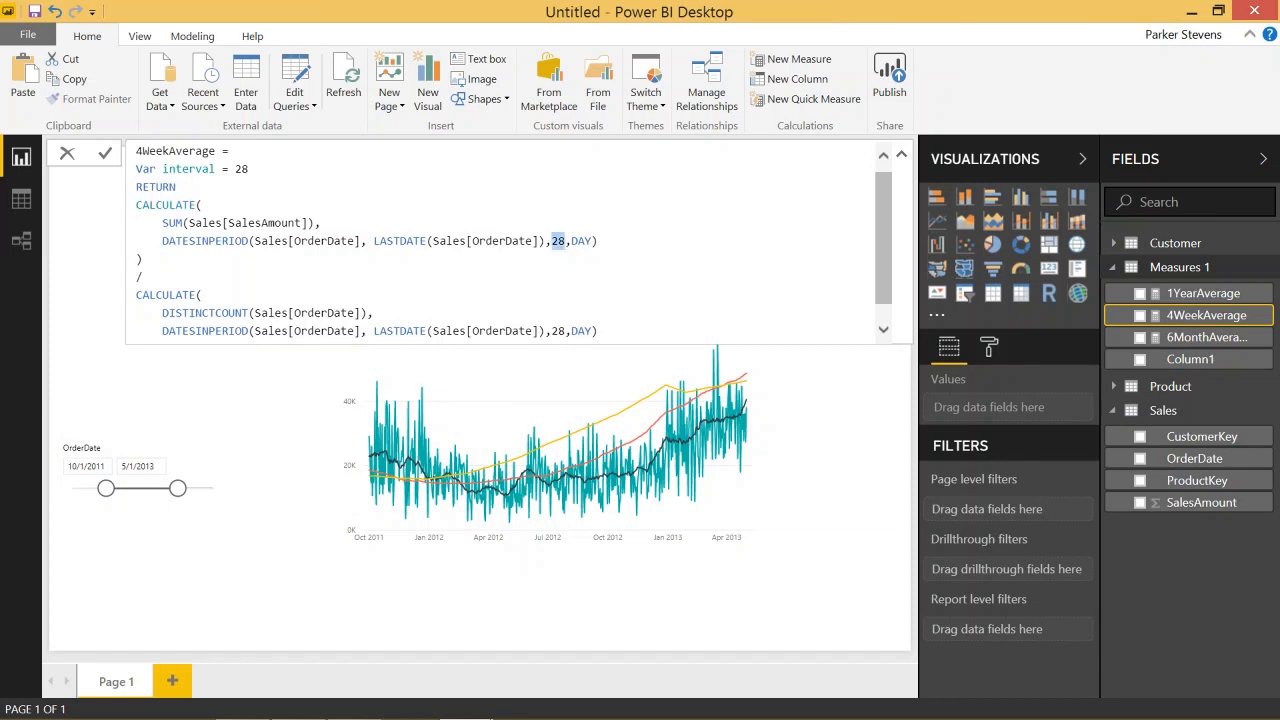
type("interval")
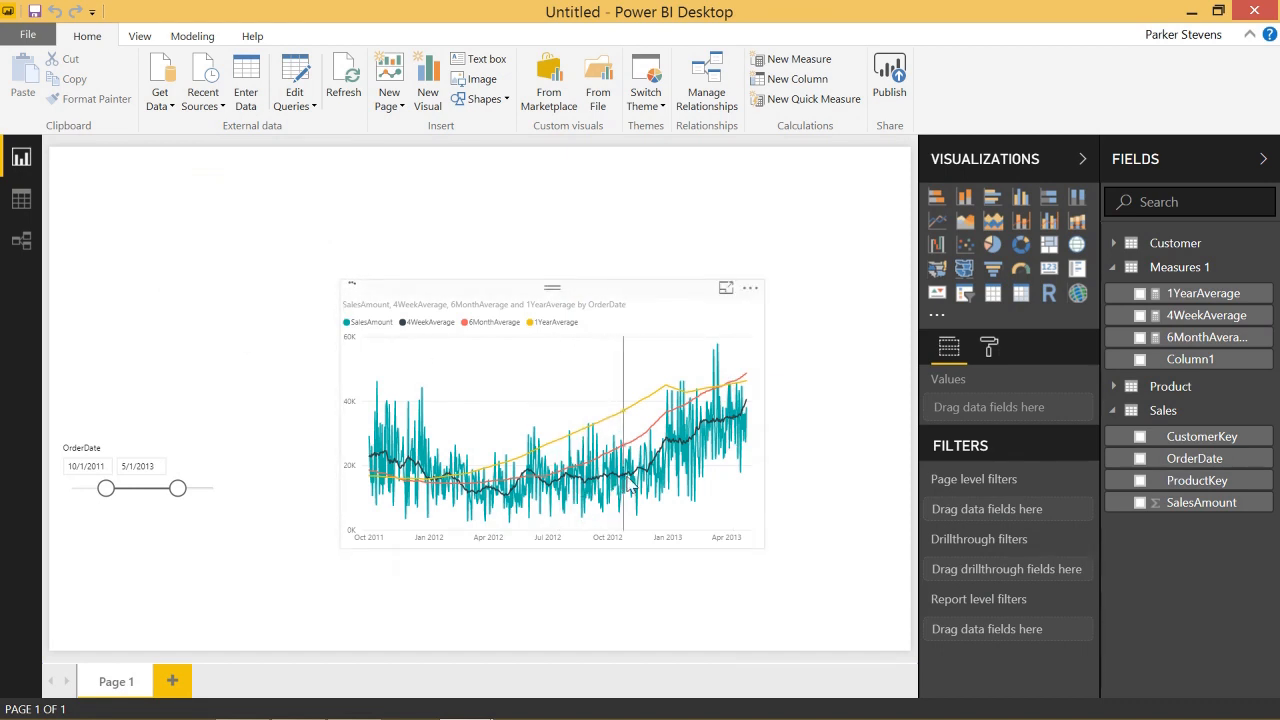
mouse_move(838, 330)
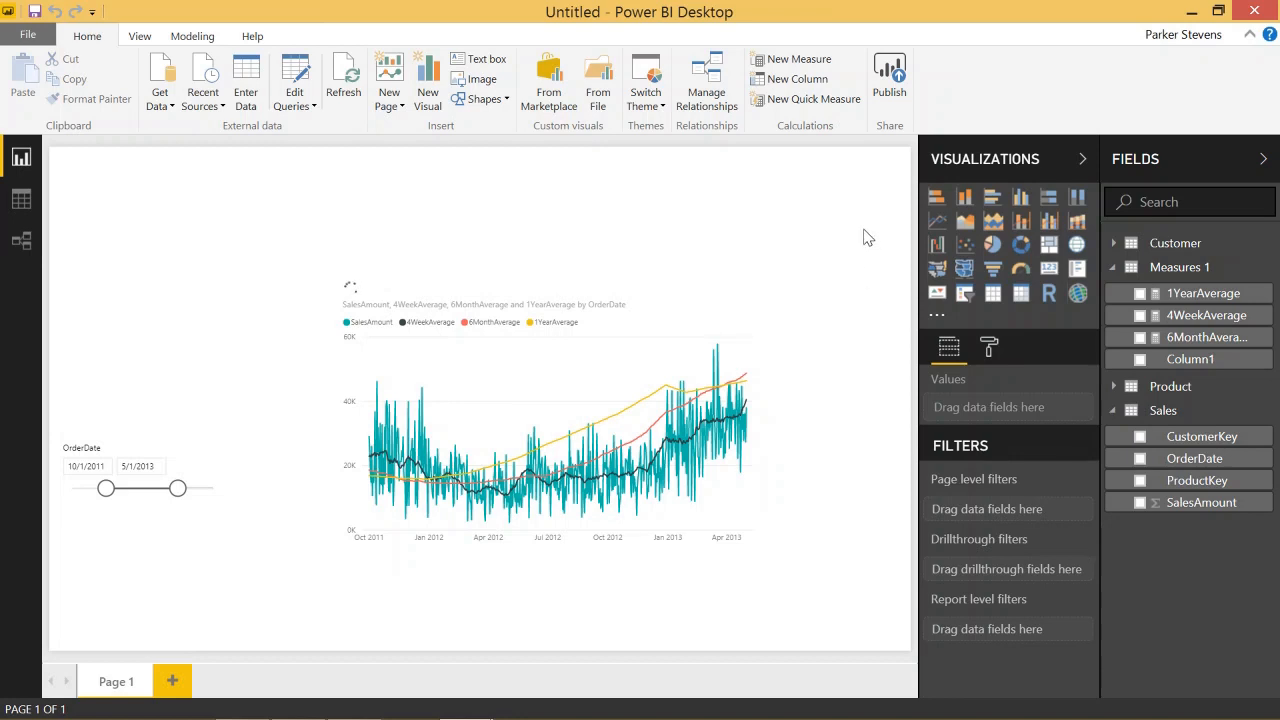
mouse_move(716, 274)
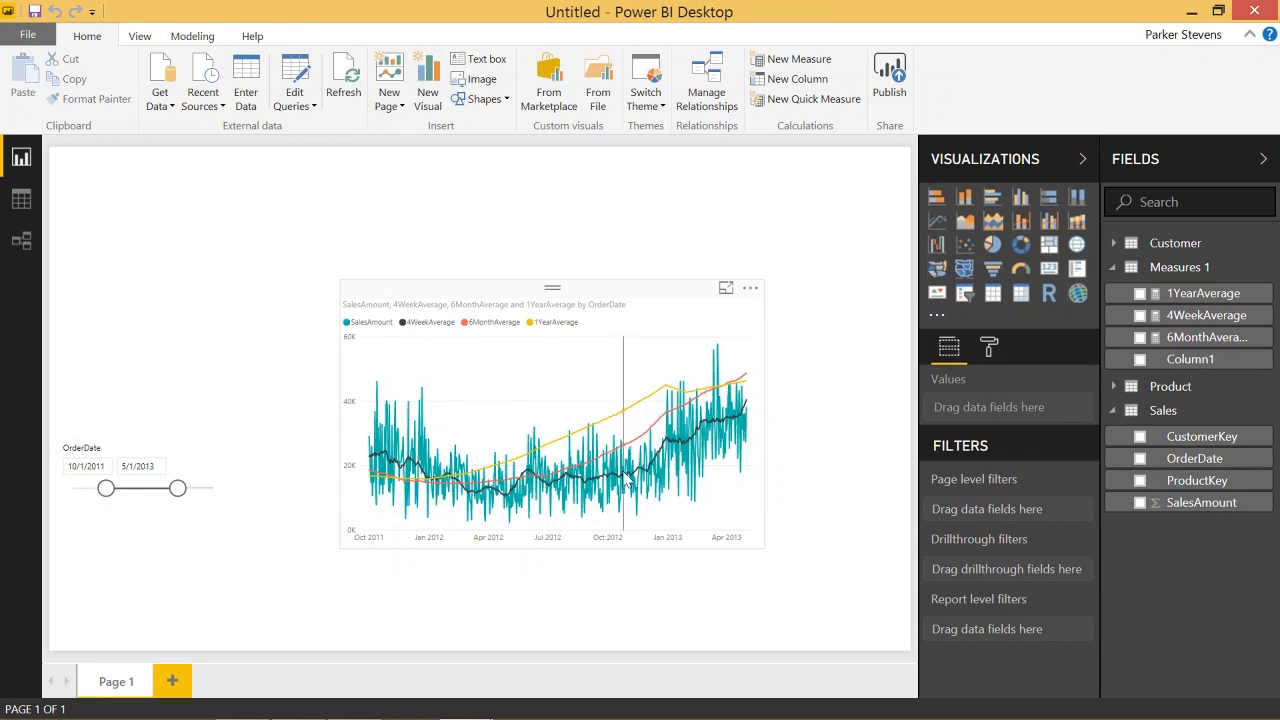
mouse_move(1204, 292)
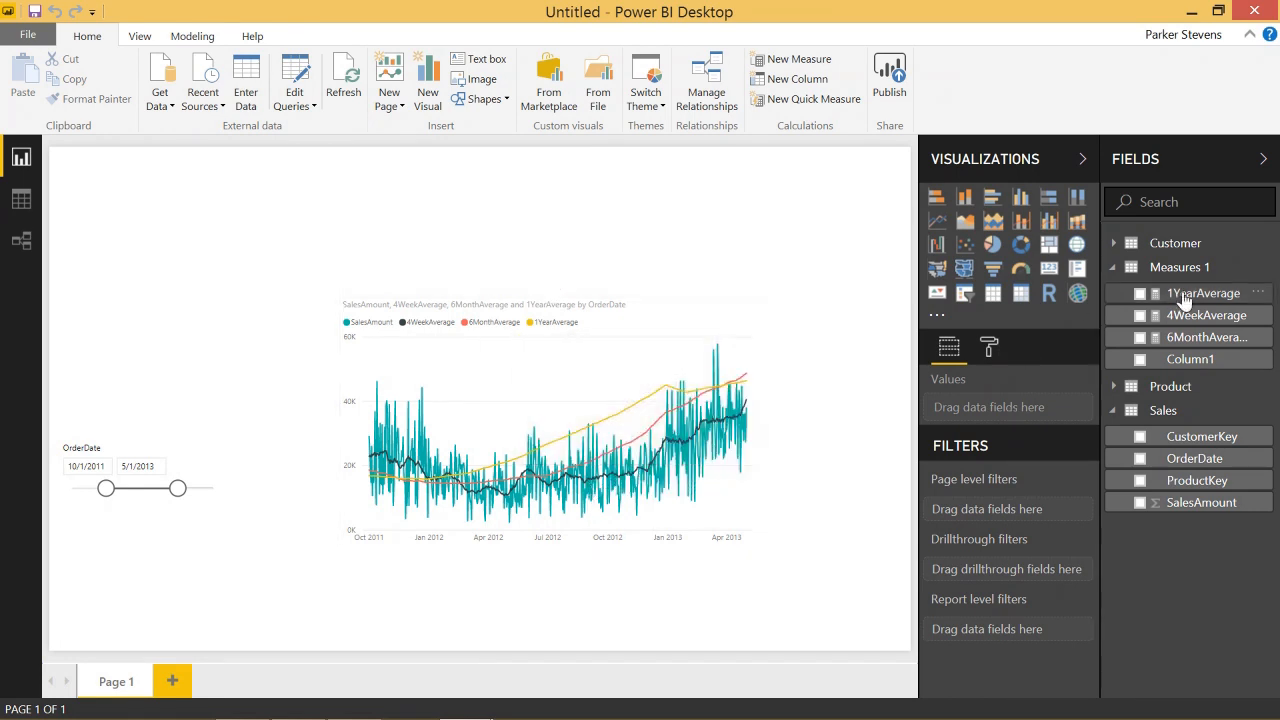
Reopen 4WeekAverage to show interval used in both DATESINPERIOD calls.
left_click(1206, 316)
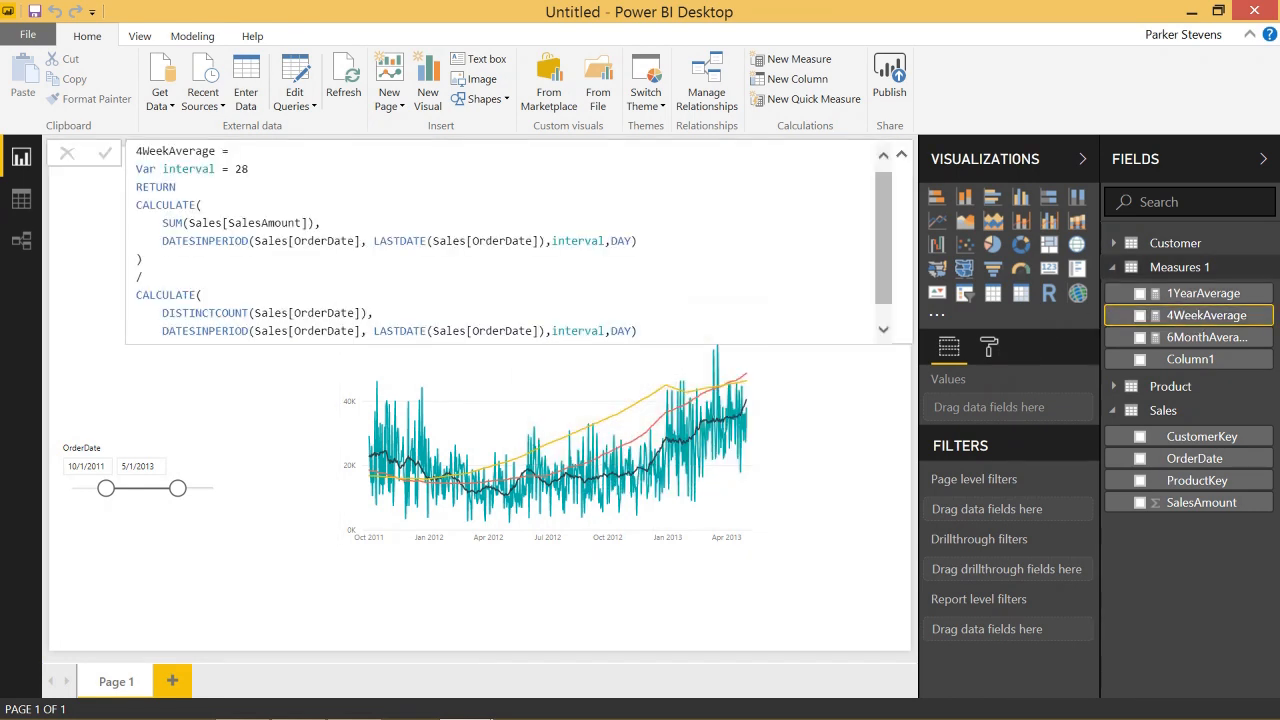